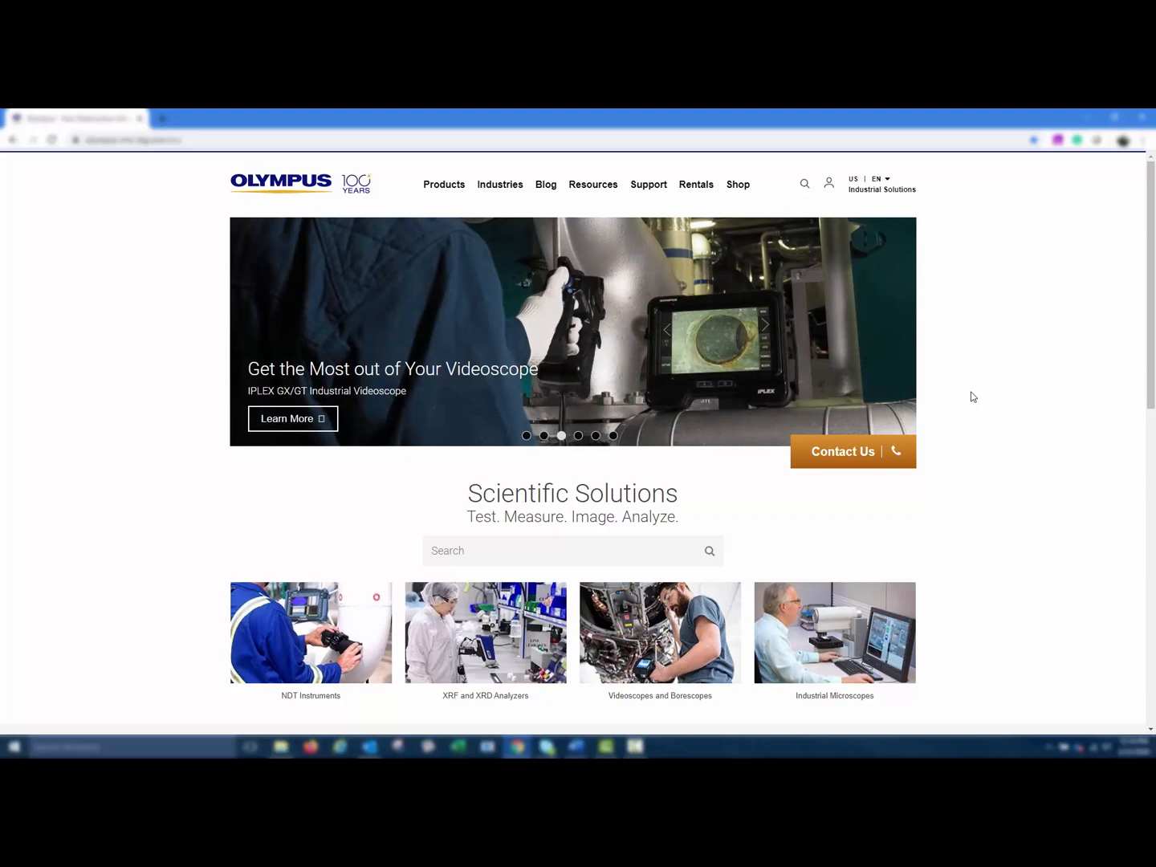
{"action": "mouse_move", "coordinate": [917, 240]}
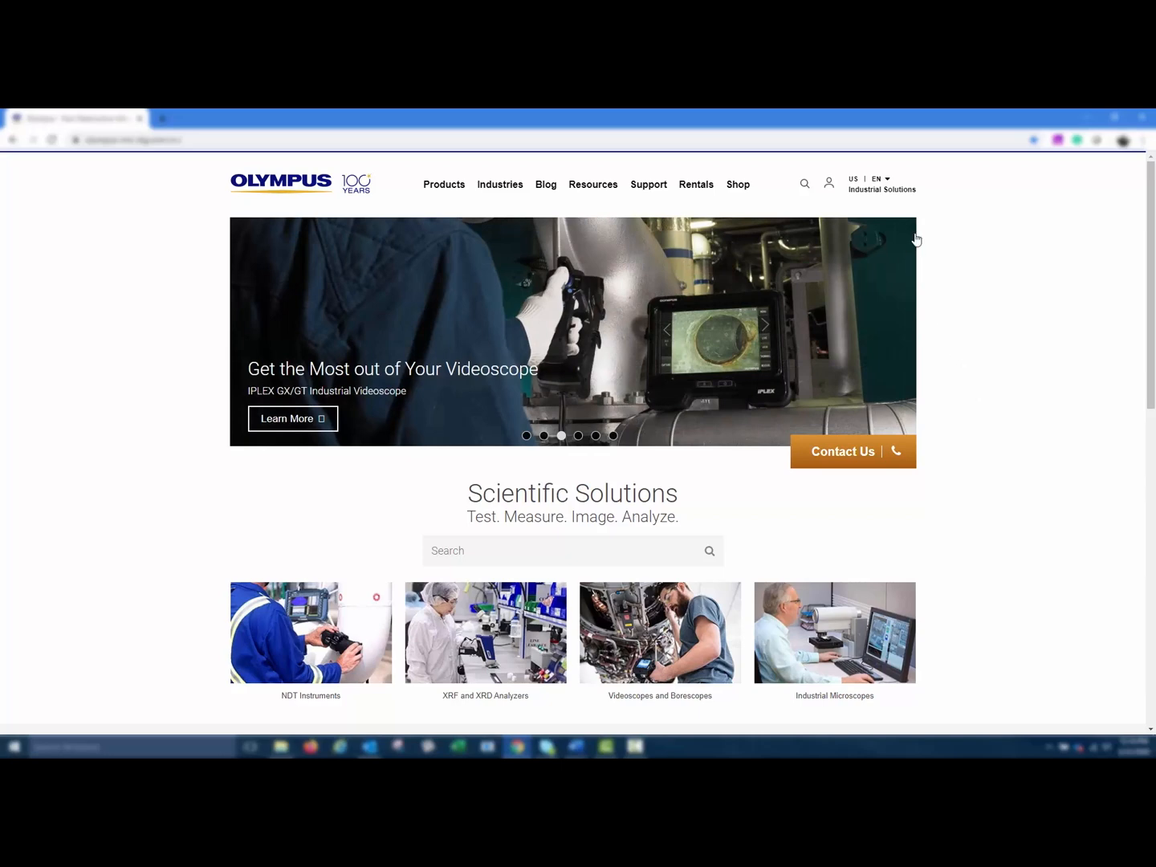
Reach the OSC sign-in page via the header account menu's OSC Log in entry.
{"action": "left_click", "coordinate": [829, 183]}
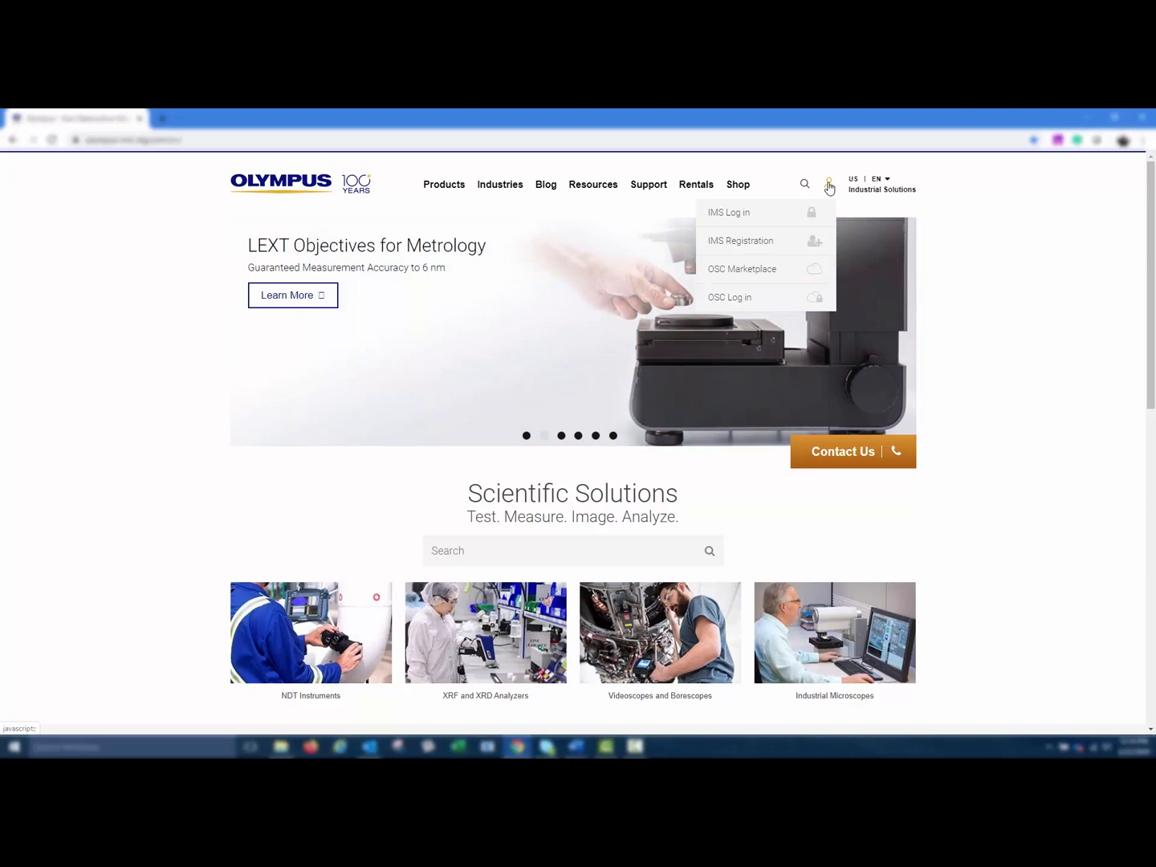
{"action": "mouse_move", "coordinate": [763, 298]}
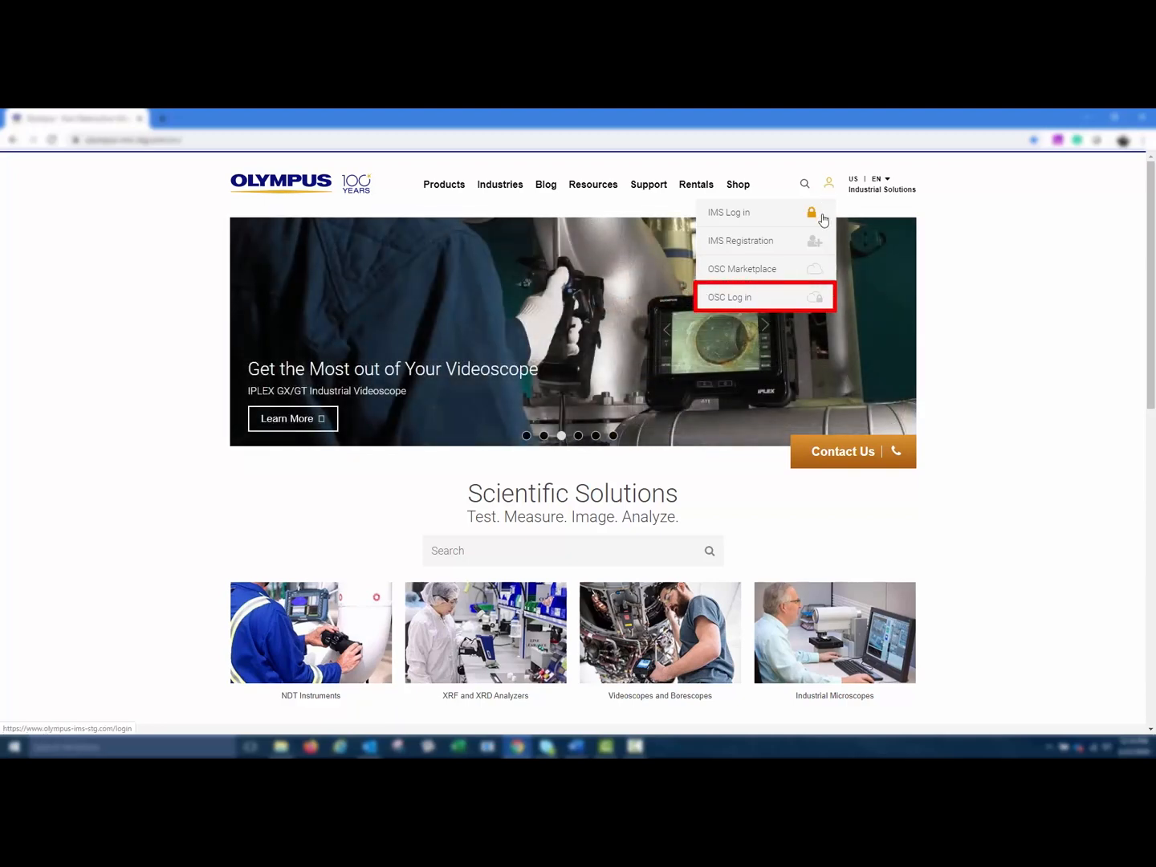
{"action": "left_click", "coordinate": [729, 297]}
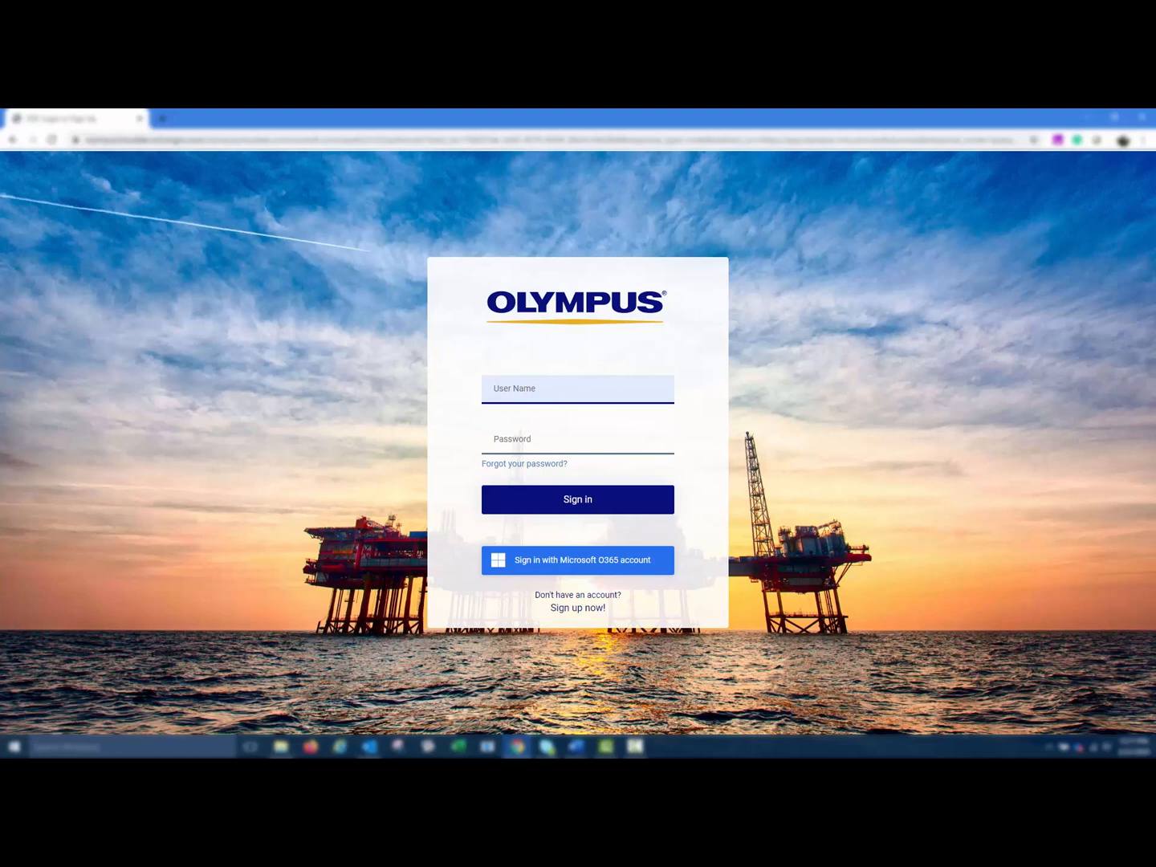
Sign in as user 'greg' with the password, landing on My Apps.
{"action": "left_click", "coordinate": [576, 388]}
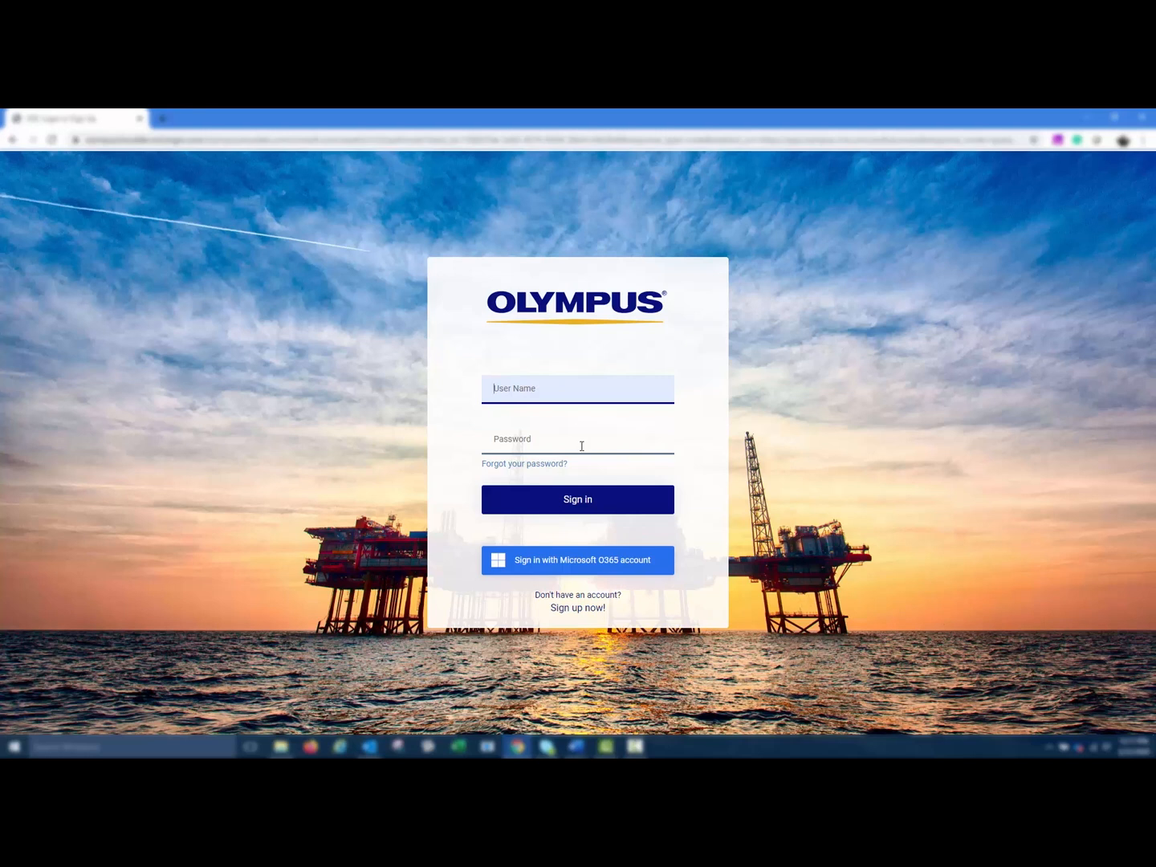
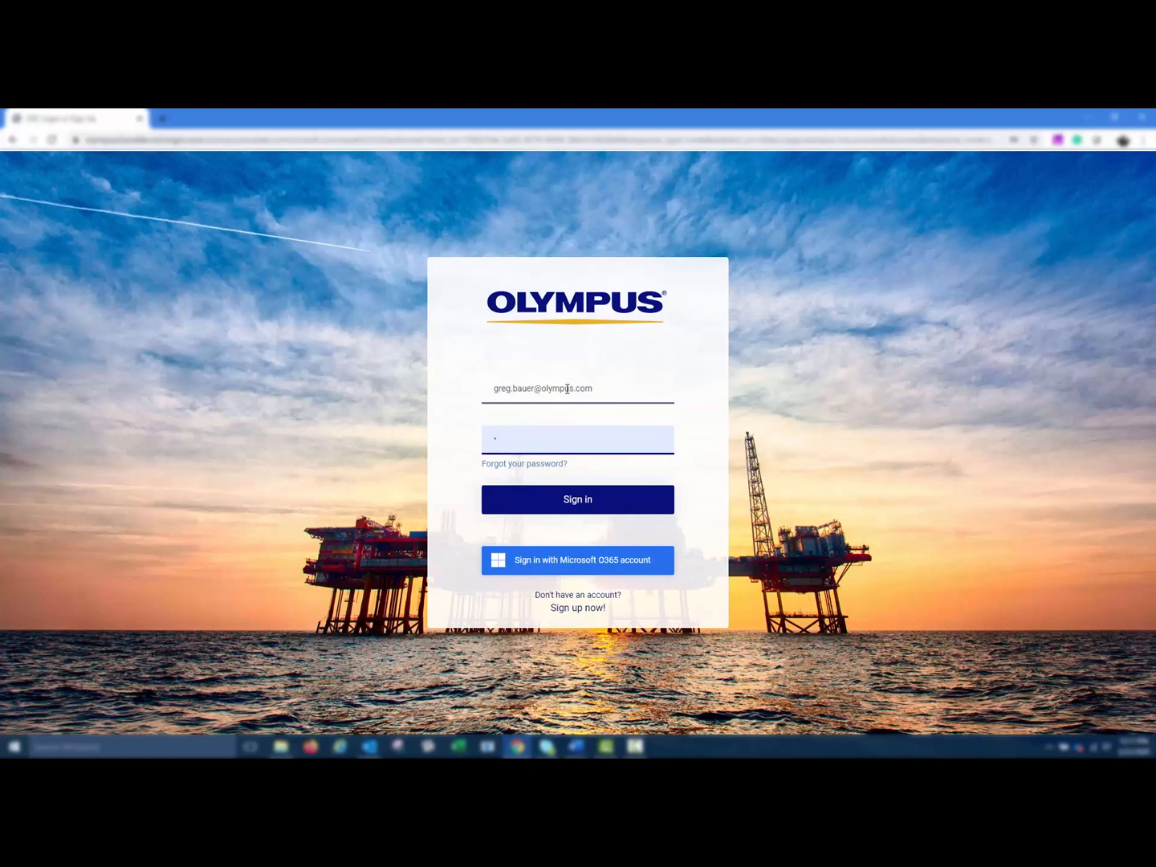
{"action": "type", "text": "password"}
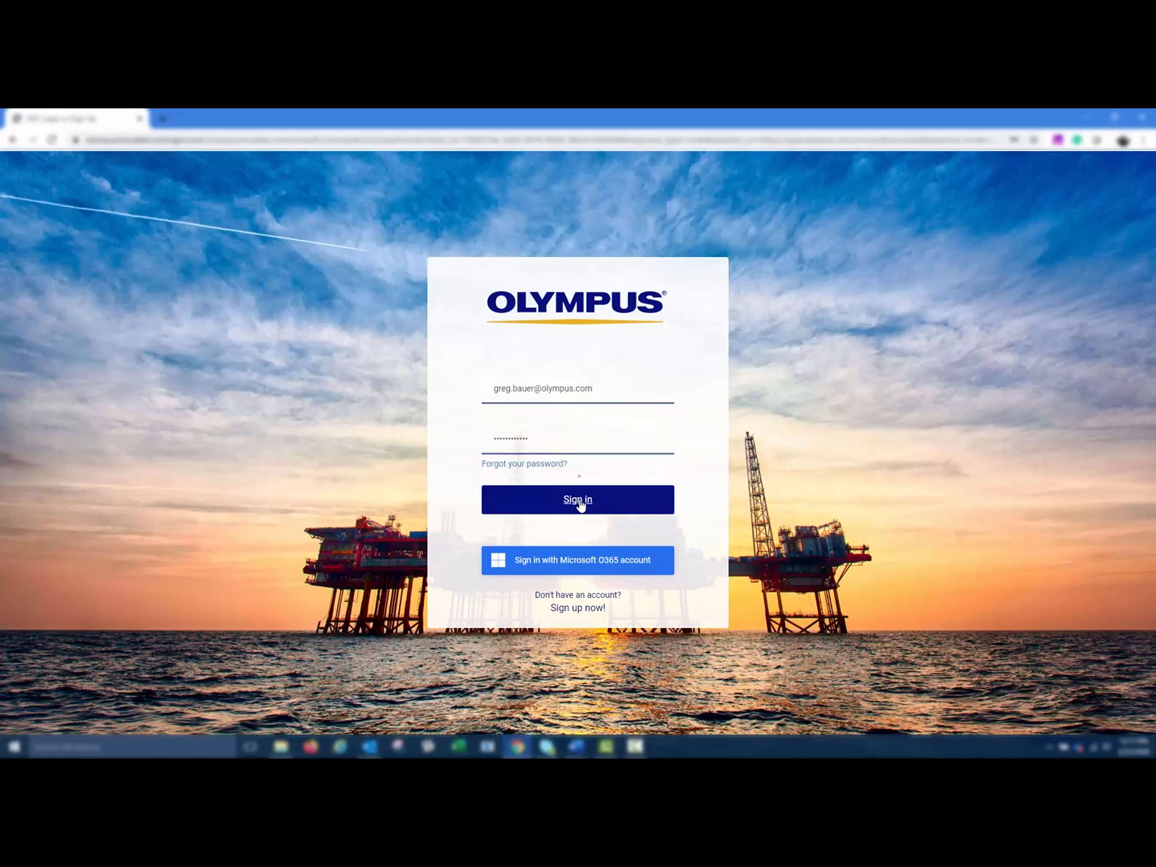
{"action": "left_click", "coordinate": [579, 500]}
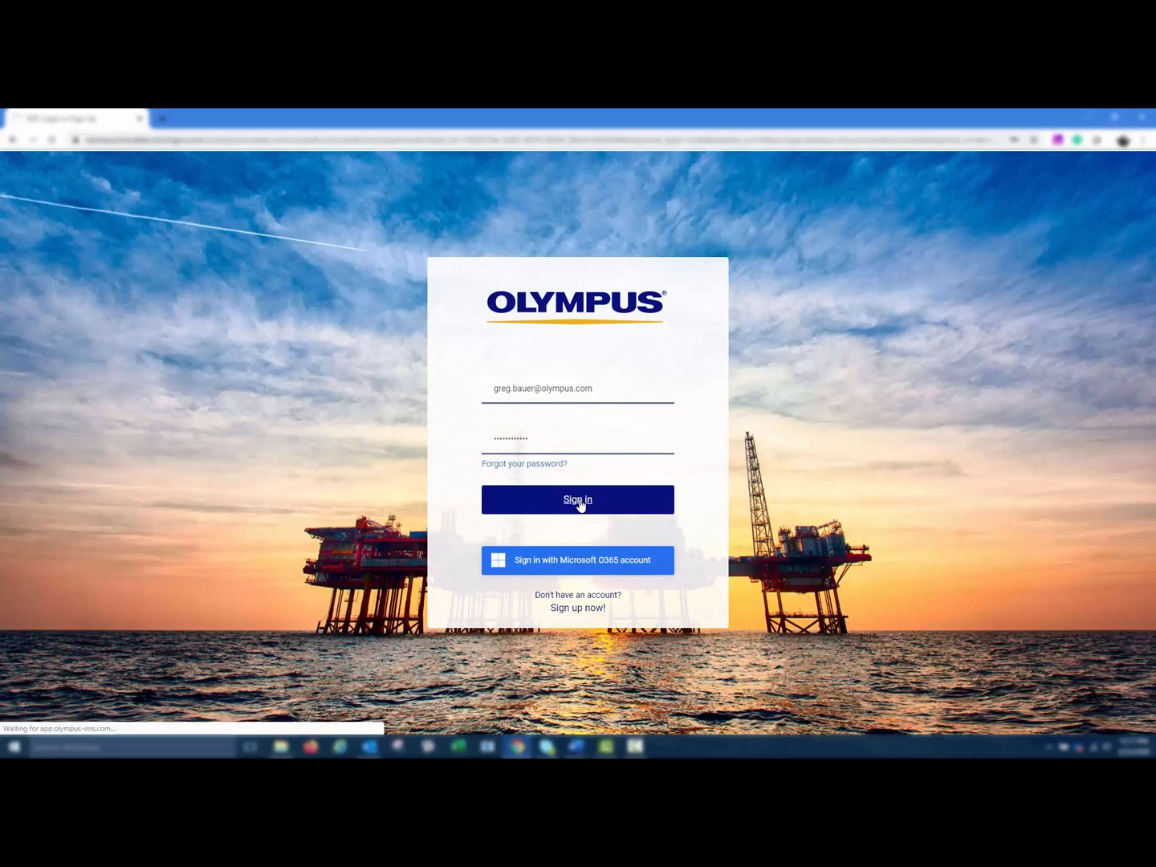
{"action": "left_click", "coordinate": [577, 499]}
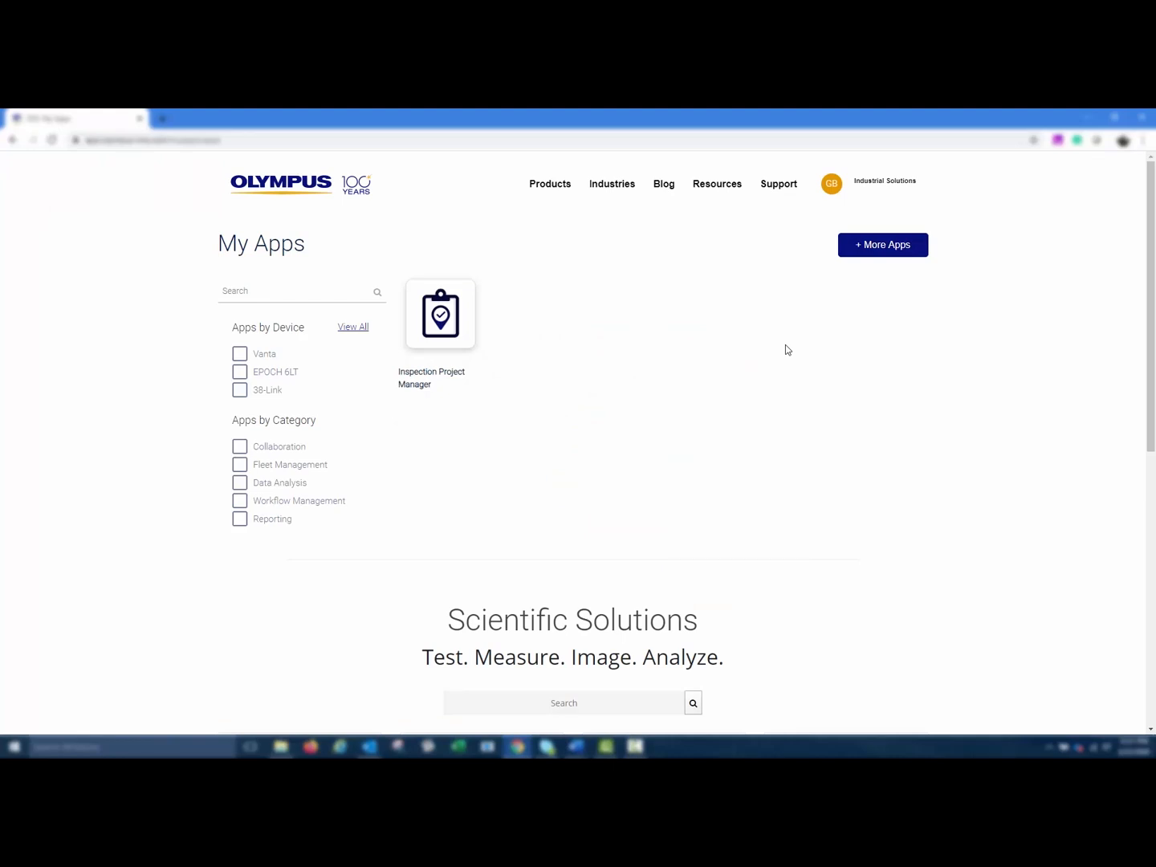
{"action": "mouse_move", "coordinate": [666, 388]}
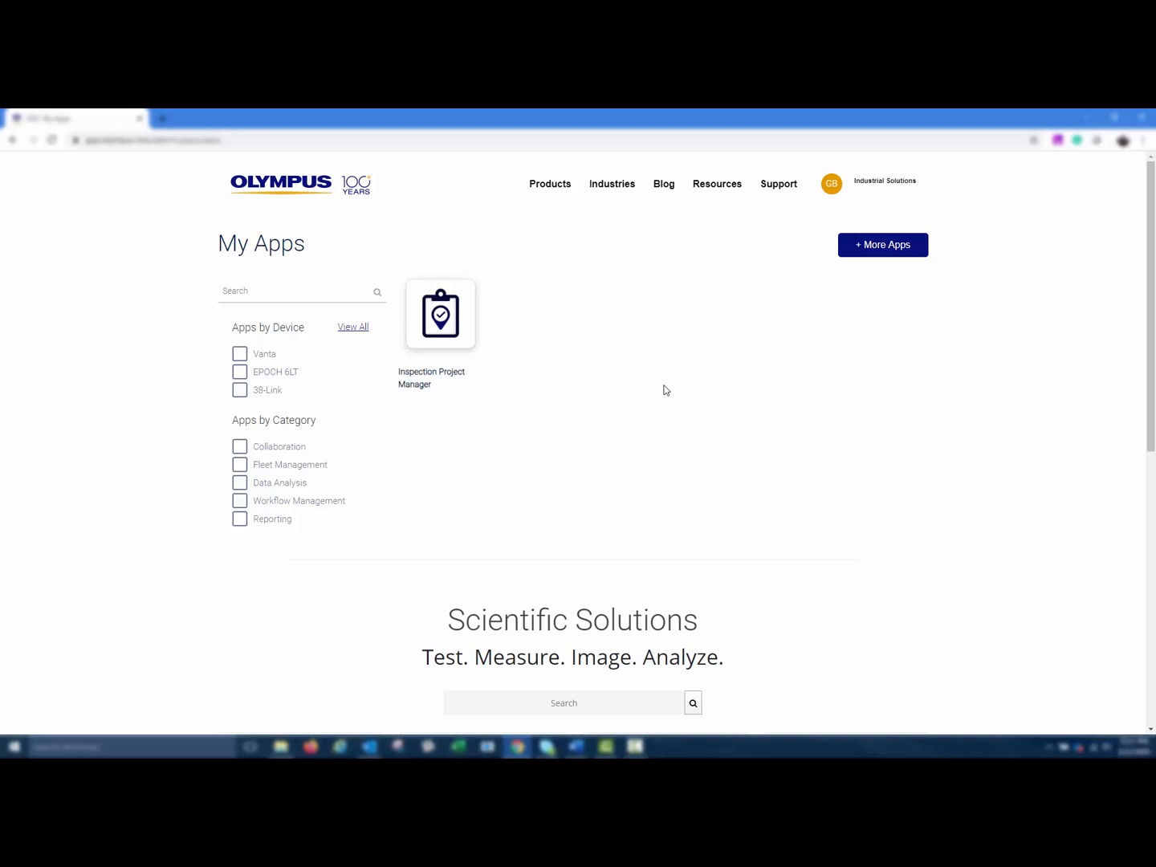
Switch to My Devices from the profile avatar menu, listing two 38-Link devices.
{"action": "left_click", "coordinate": [832, 183]}
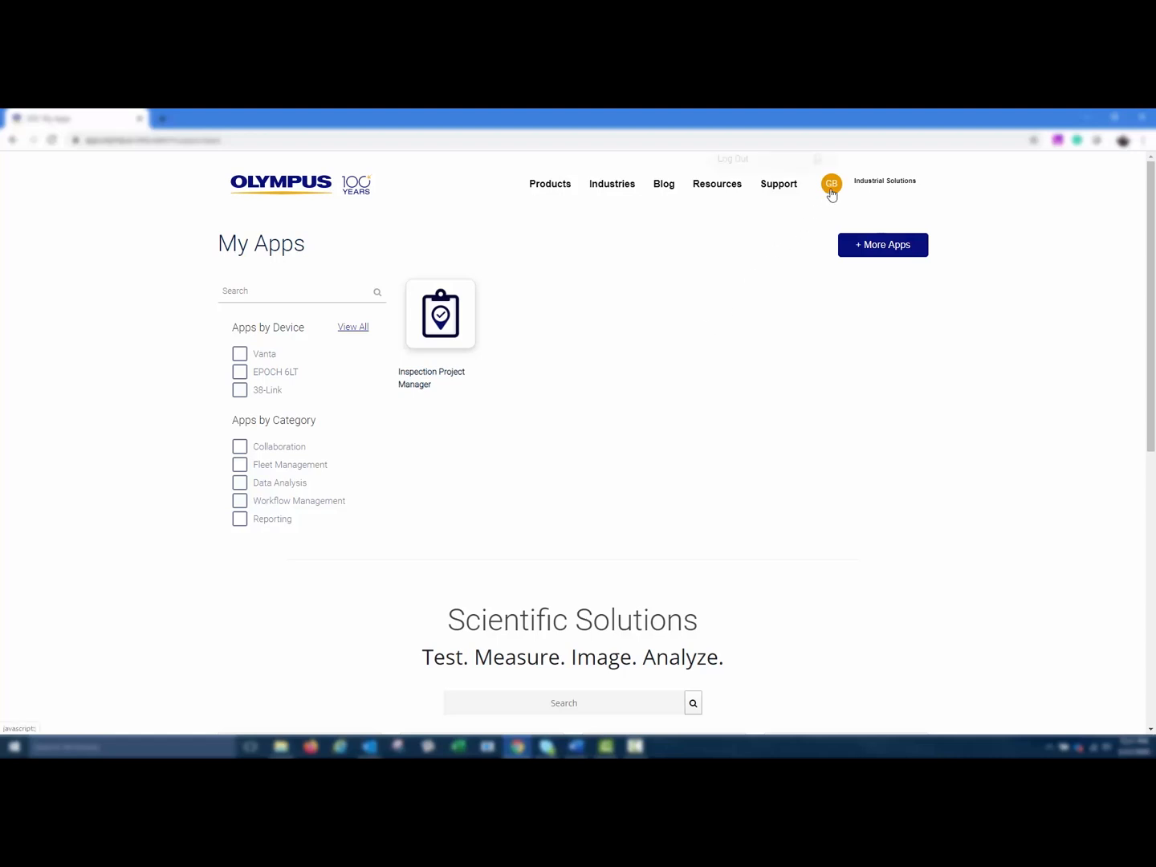
{"action": "left_click", "coordinate": [832, 183]}
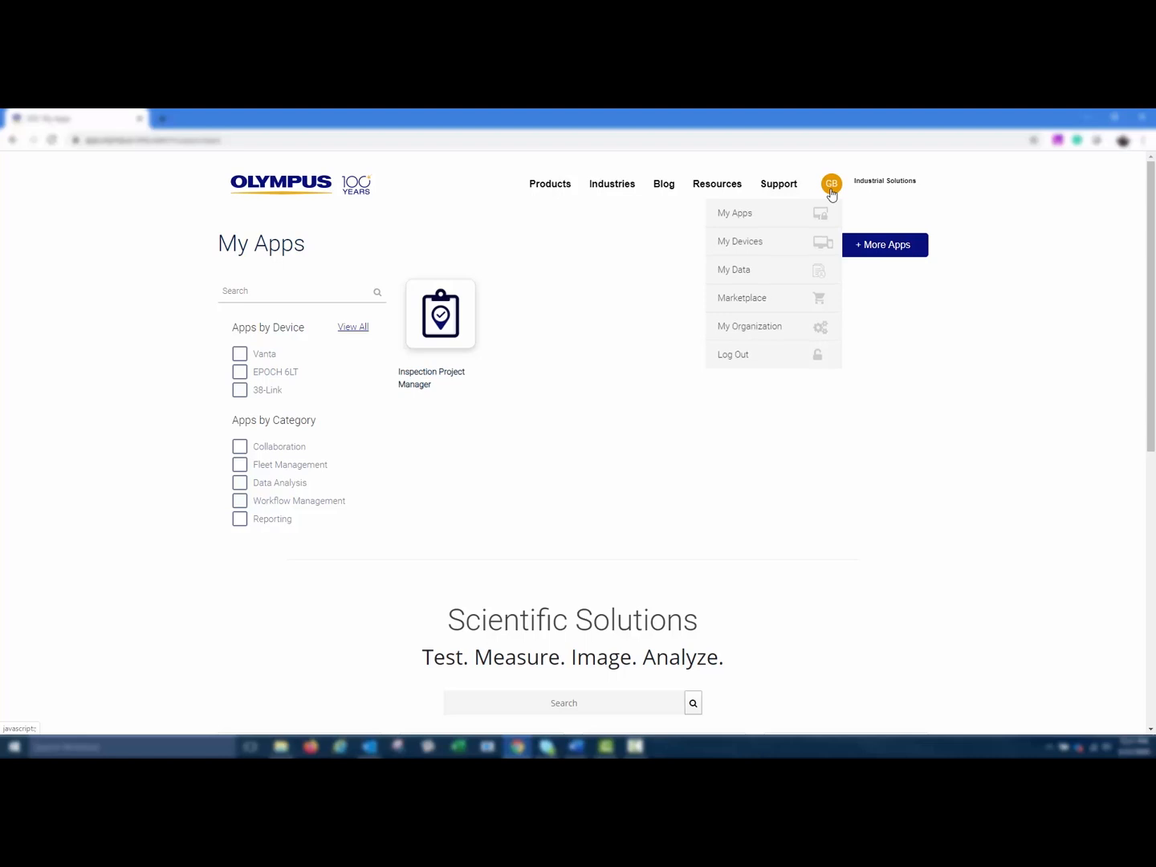
{"action": "left_click", "coordinate": [738, 241]}
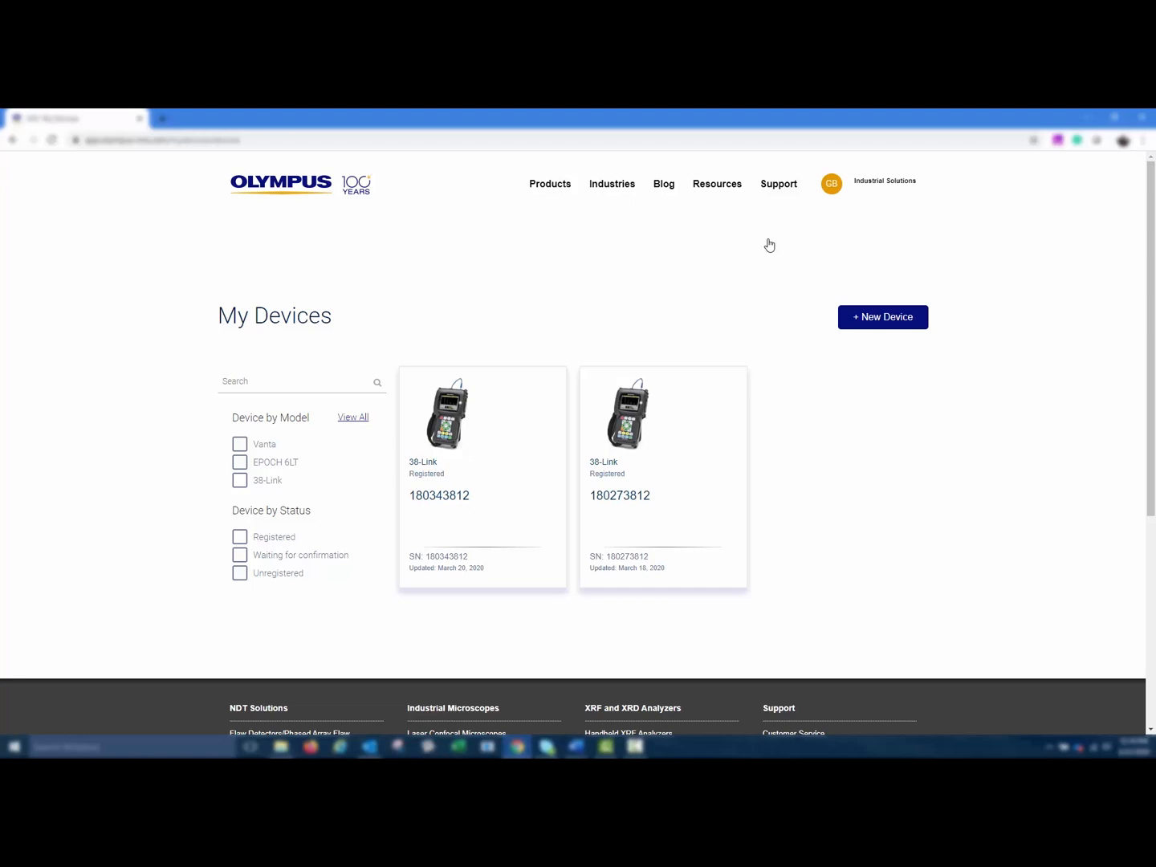
{"action": "mouse_move", "coordinate": [819, 273]}
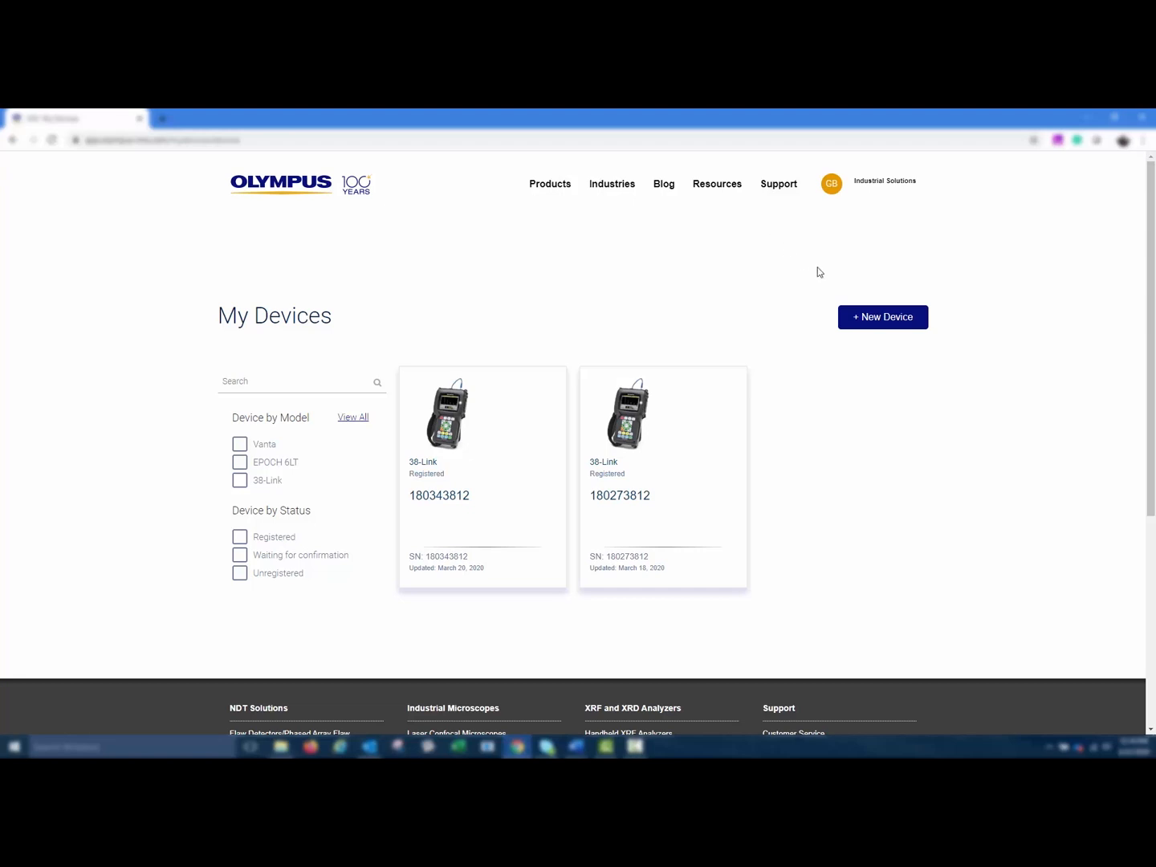
{"action": "left_click", "coordinate": [881, 316]}
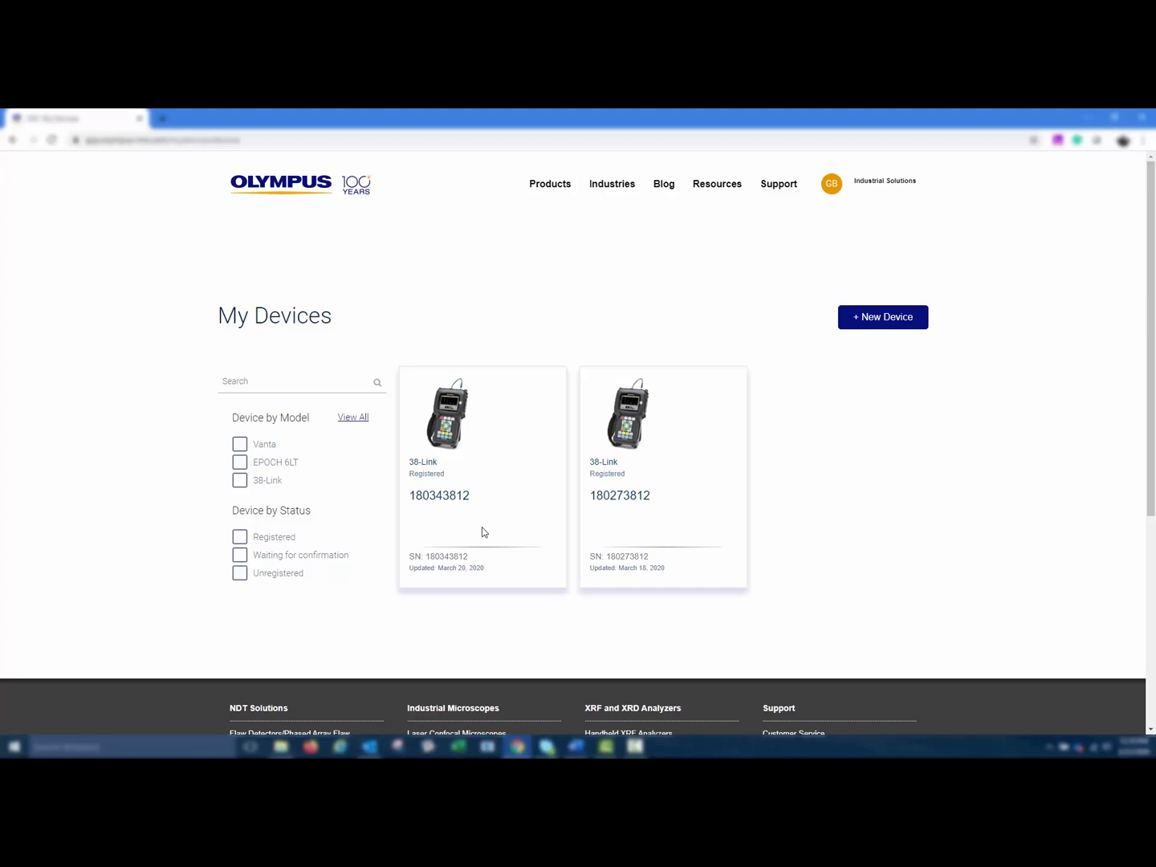
{"action": "mouse_move", "coordinate": [476, 530]}
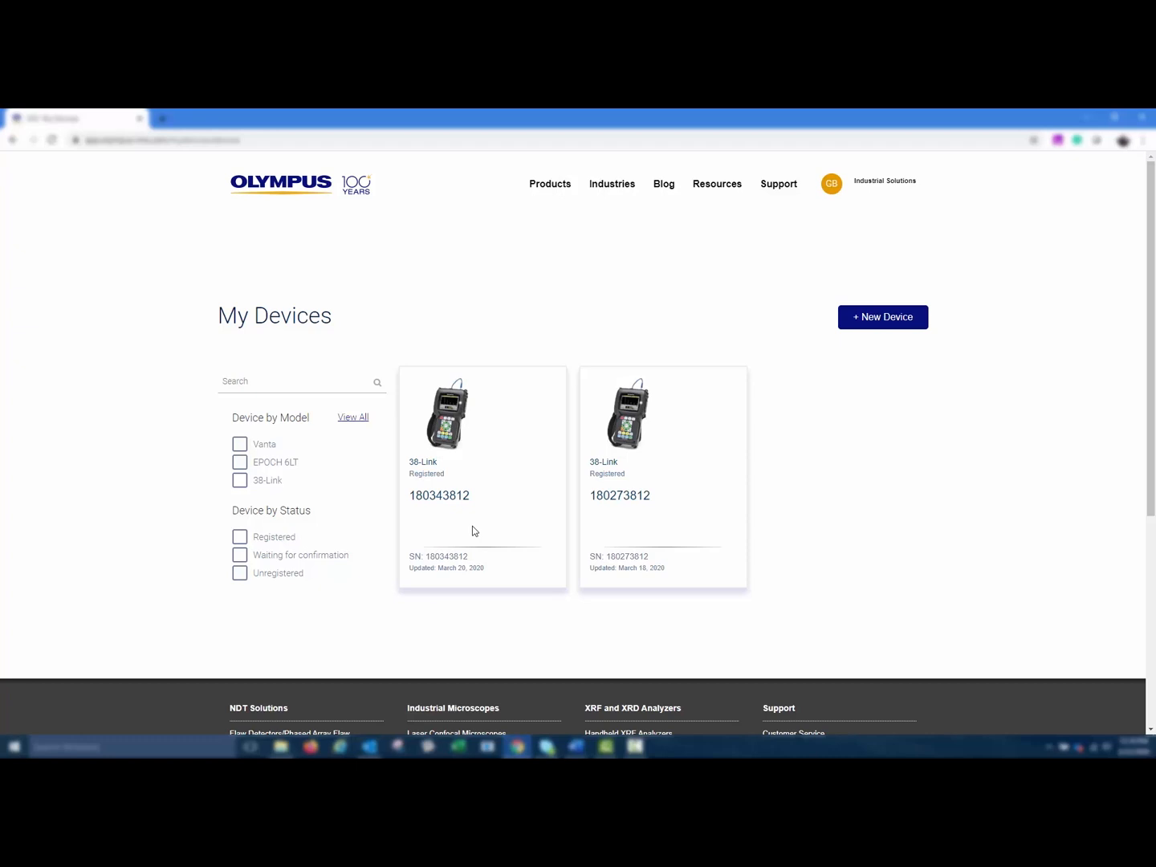
{"action": "mouse_move", "coordinate": [511, 475]}
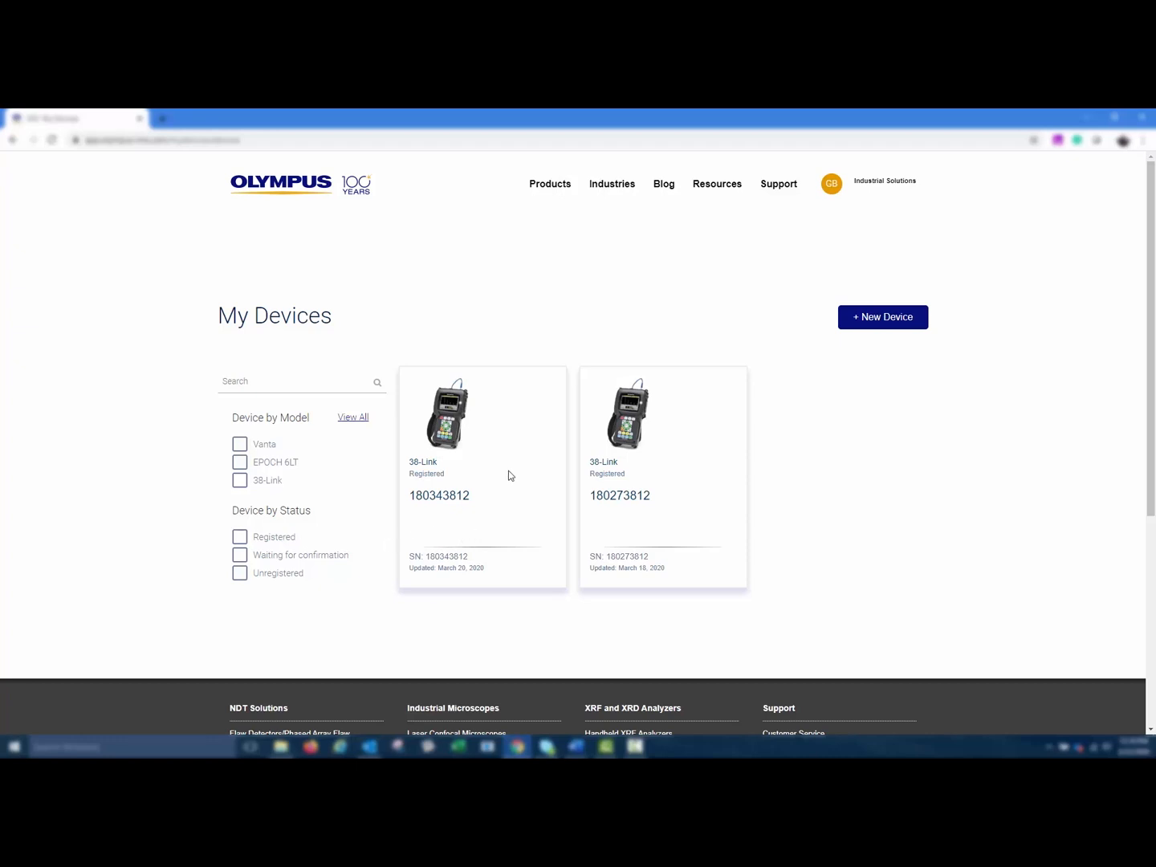
{"action": "left_click", "coordinate": [482, 495]}
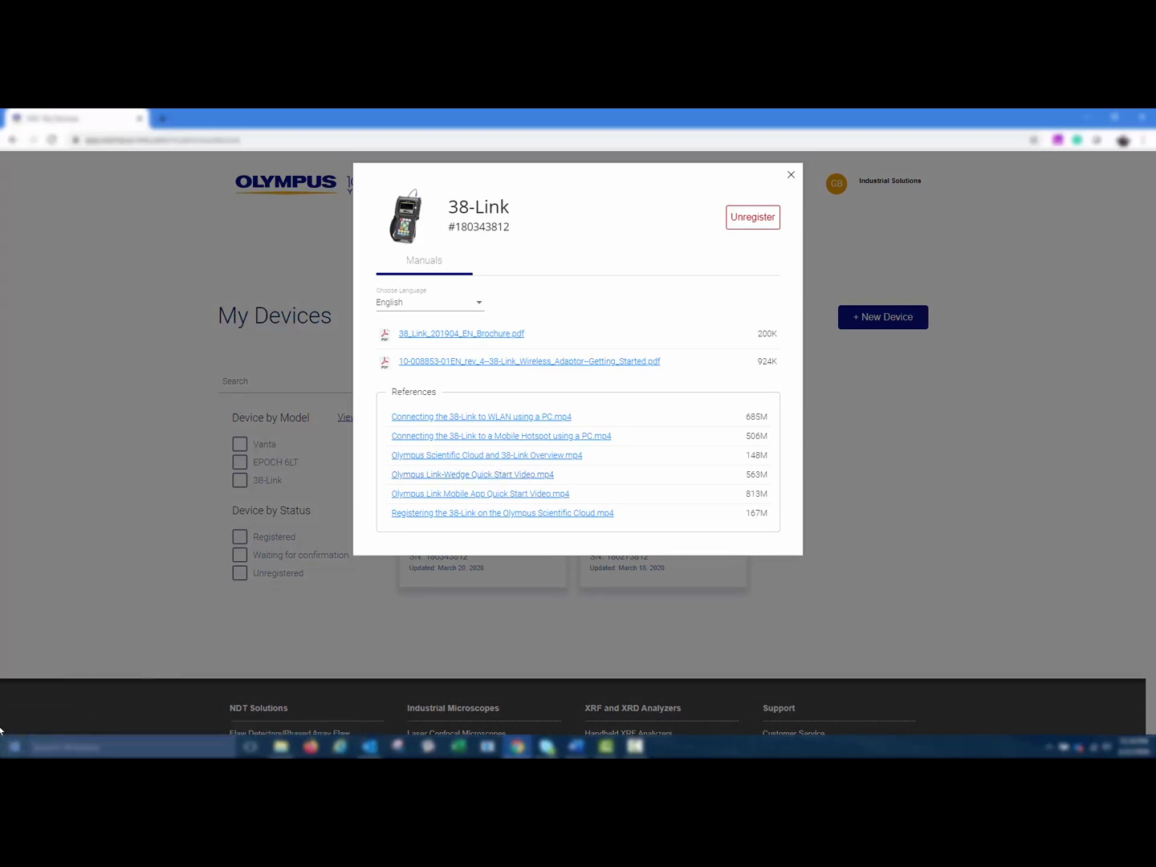
{"action": "mouse_move", "coordinate": [752, 232]}
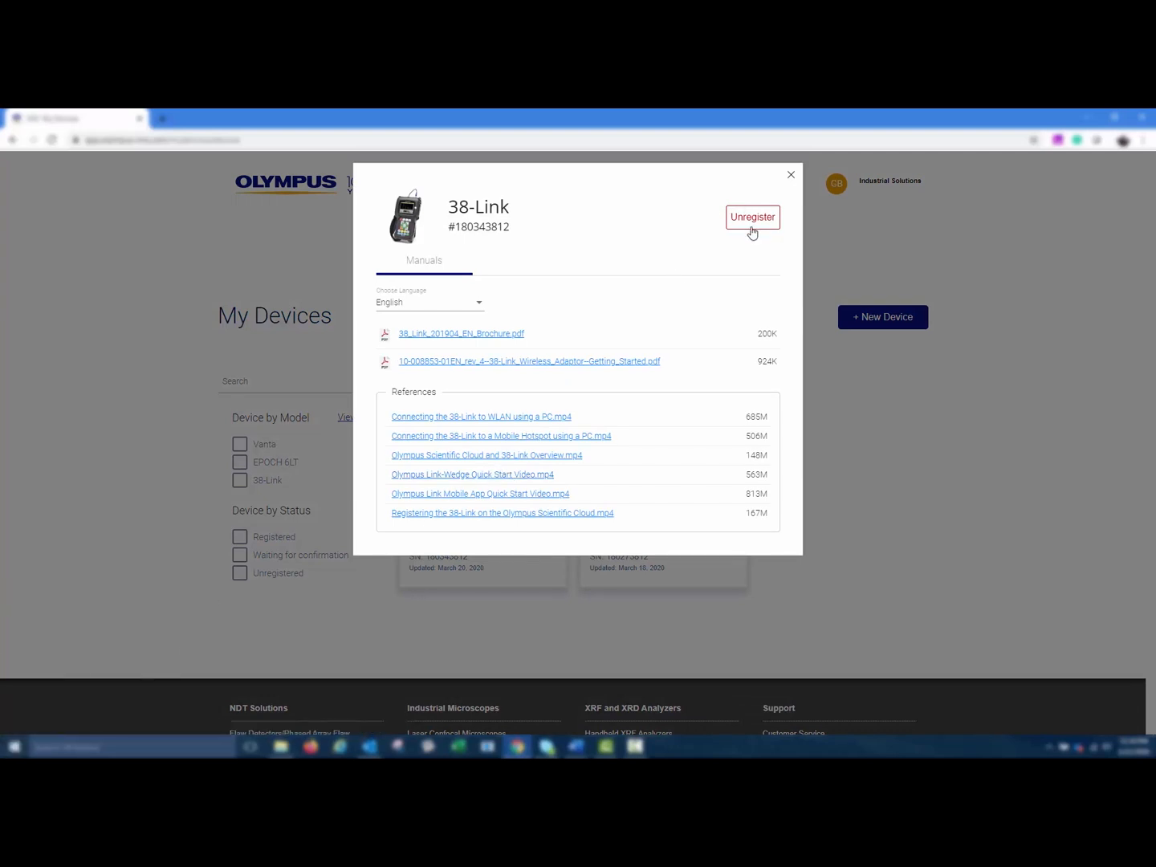
{"action": "left_click", "coordinate": [790, 173]}
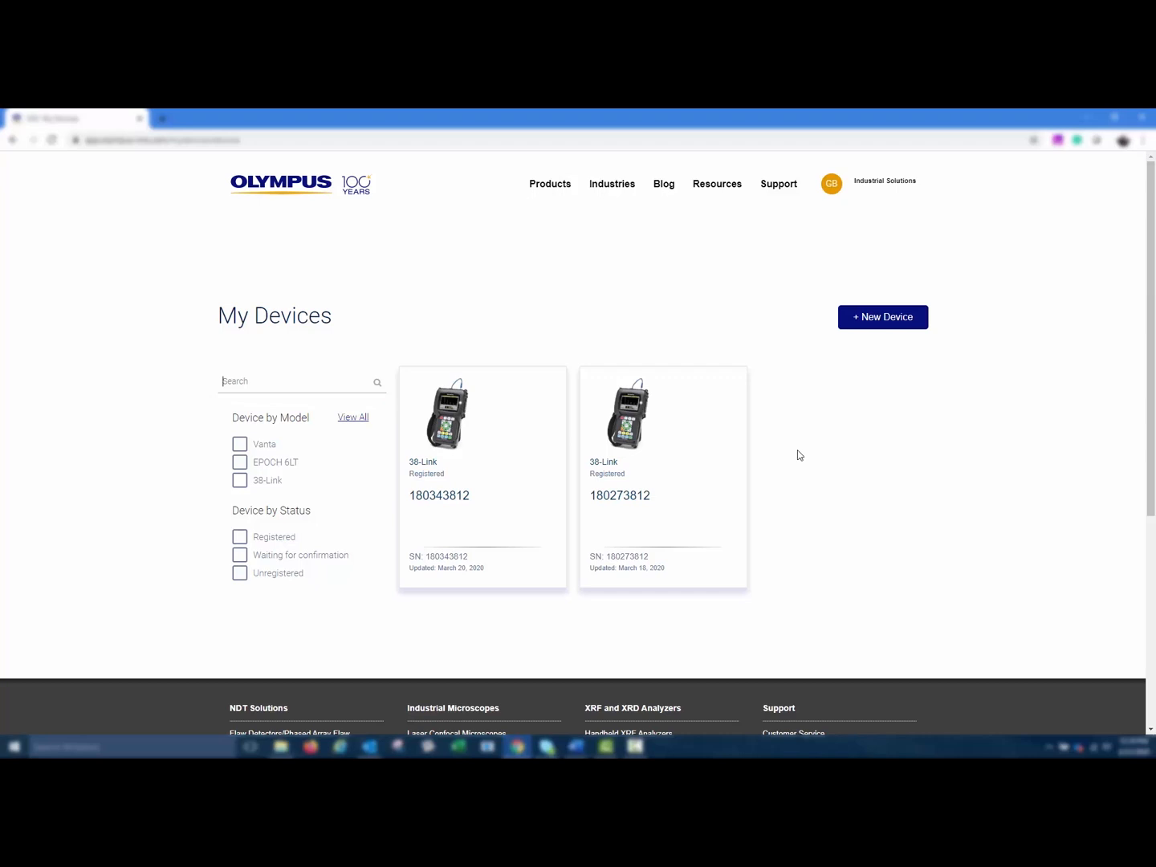
In My Drive, peek at the add folder/file options and the 45MG_EN_201706_Web file's actions.
{"action": "left_click", "coordinate": [832, 183]}
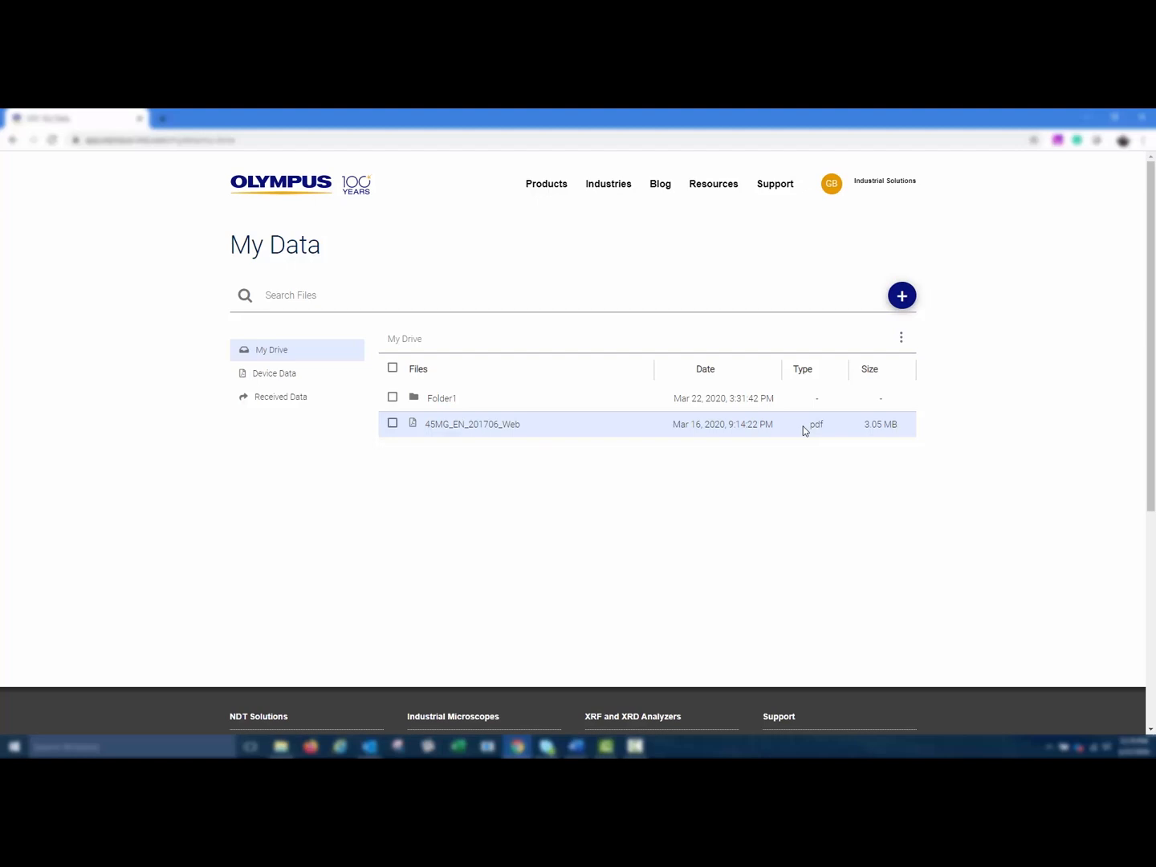
{"action": "left_click", "coordinate": [901, 296]}
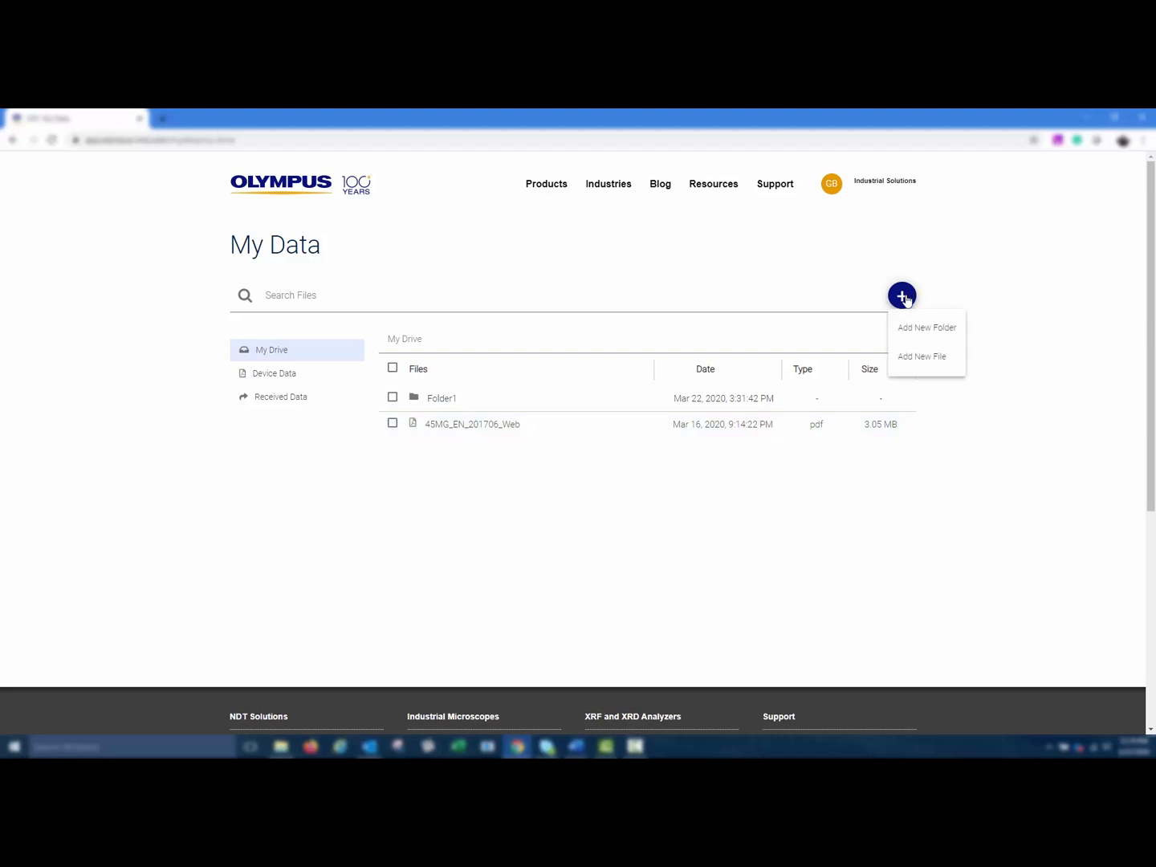
{"action": "mouse_move", "coordinate": [922, 357]}
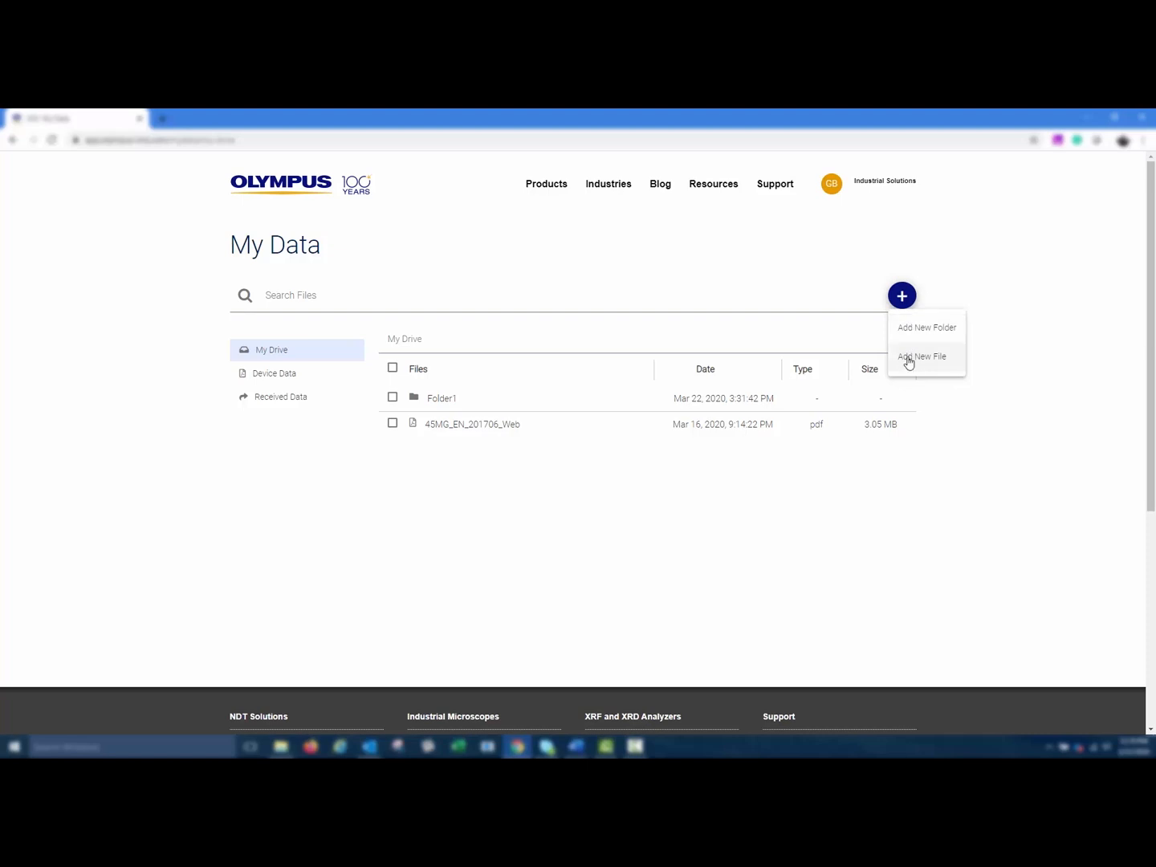
{"action": "mouse_move", "coordinate": [825, 494]}
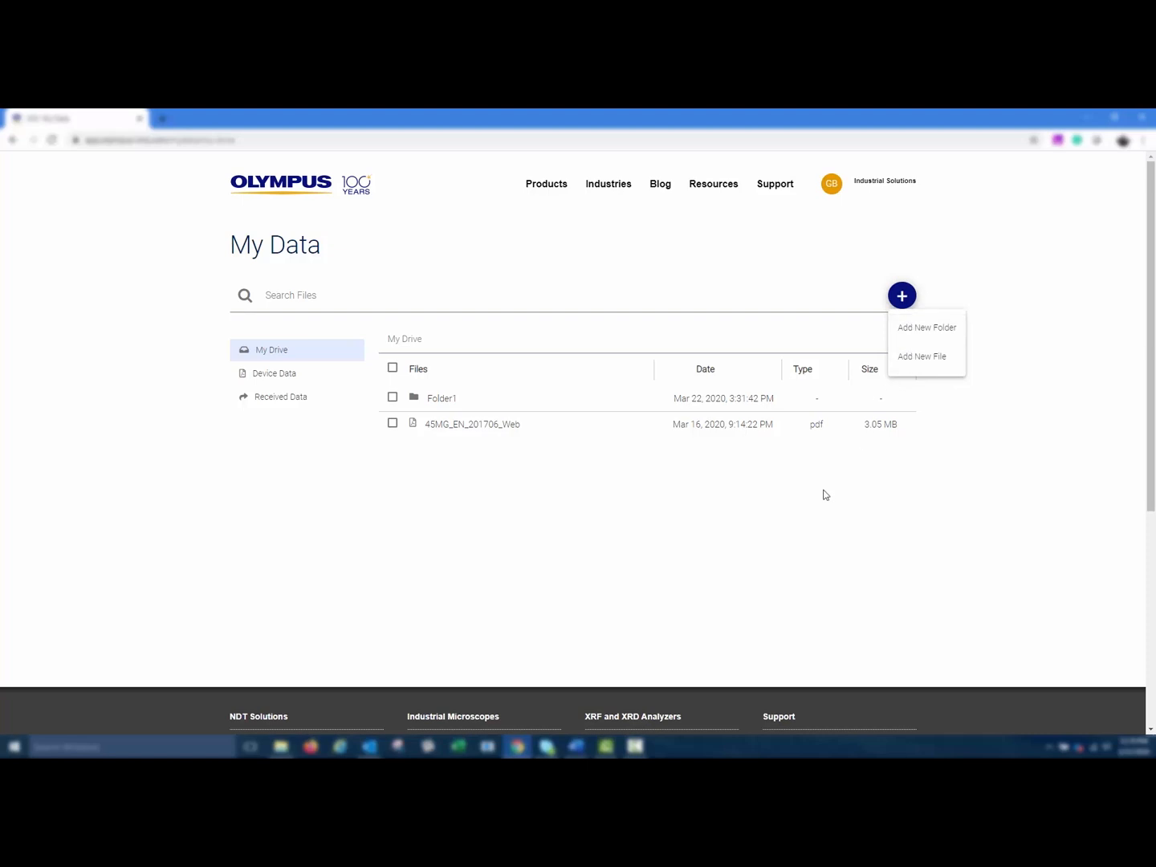
{"action": "left_click", "coordinate": [488, 296]}
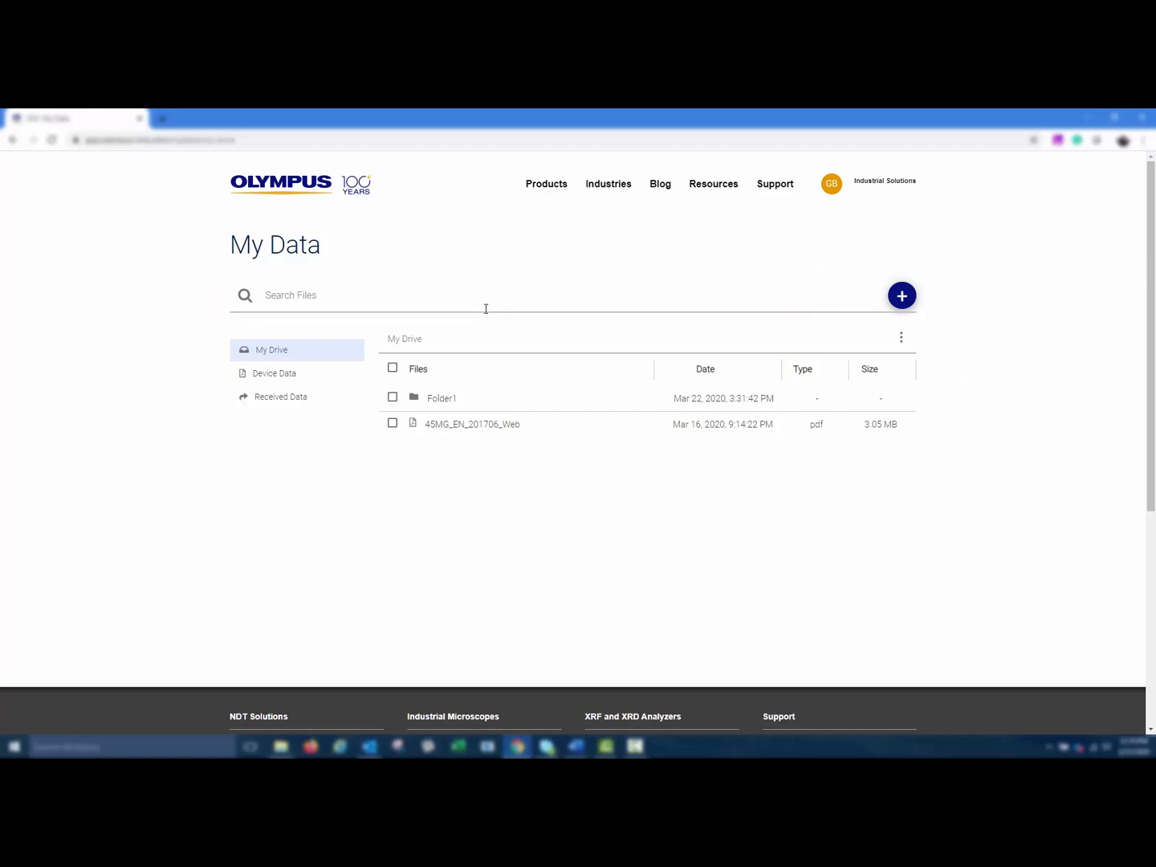
{"action": "left_click", "coordinate": [392, 424]}
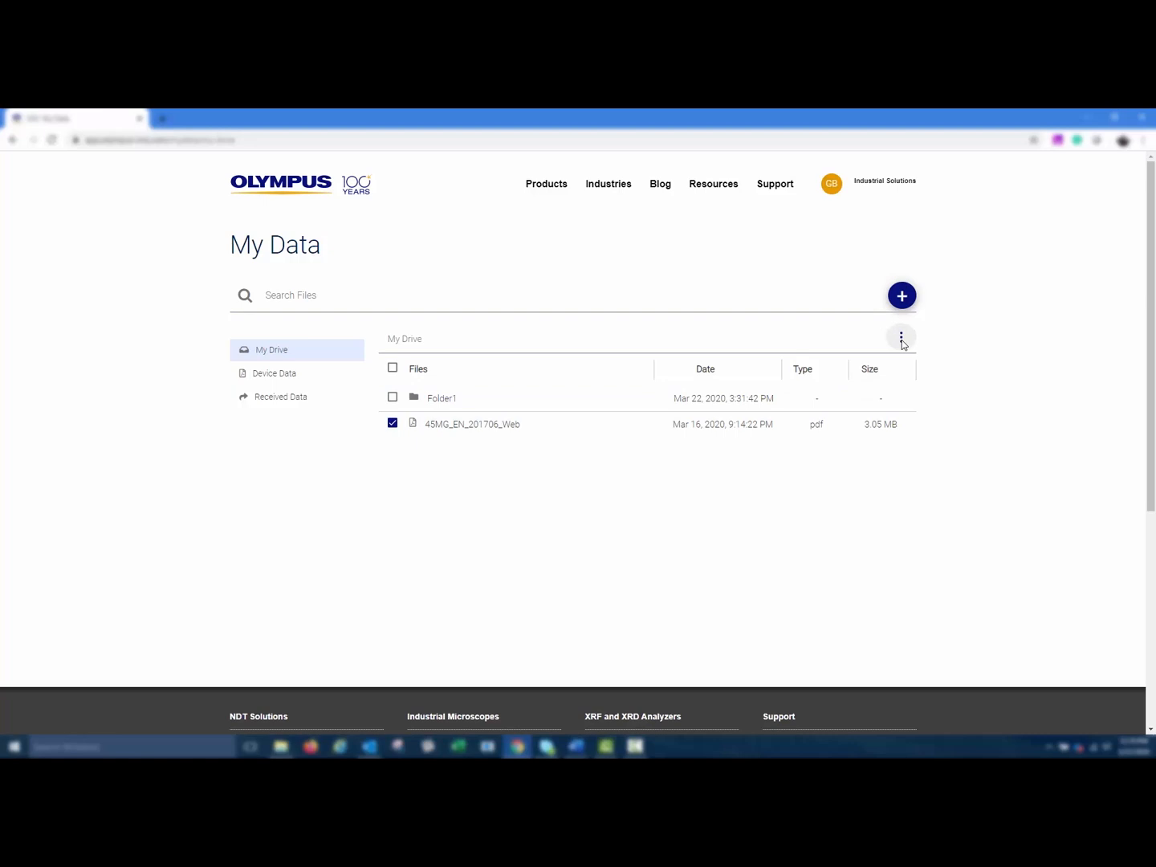
{"action": "left_click", "coordinate": [901, 337]}
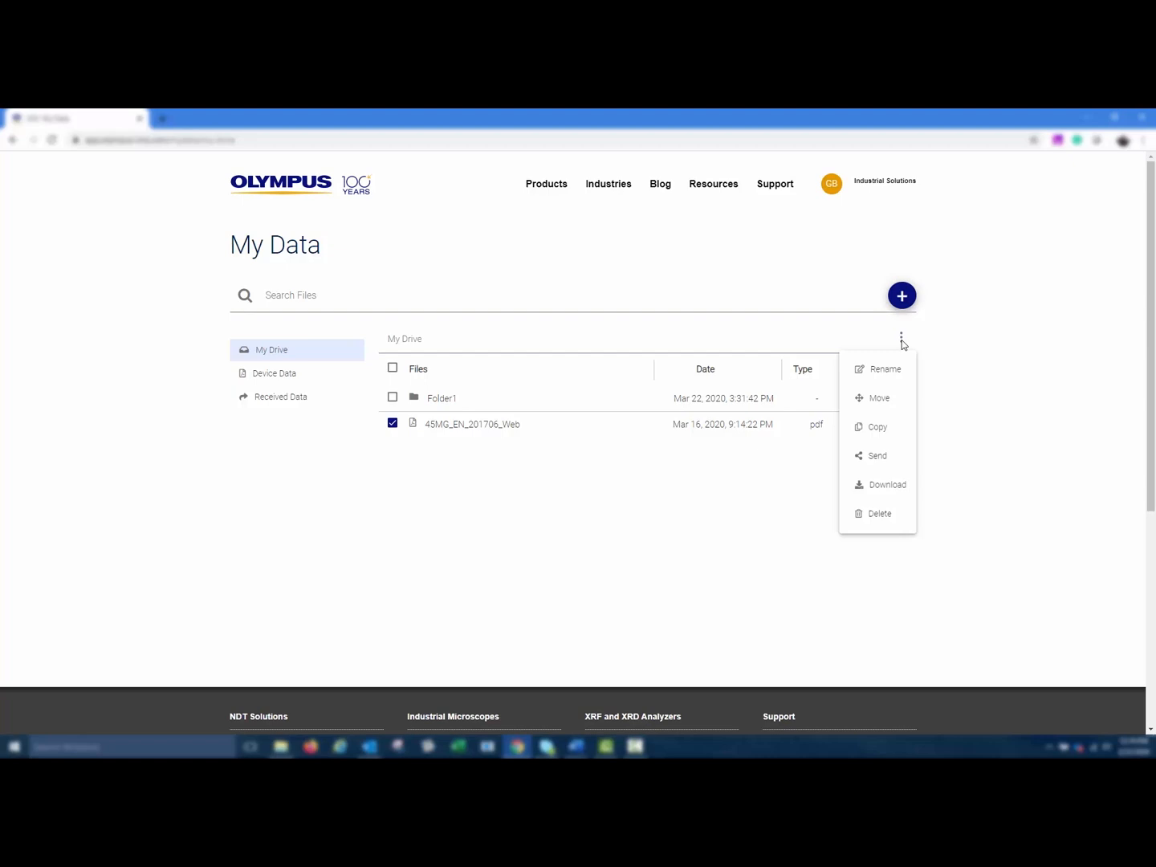
{"action": "mouse_move", "coordinate": [907, 356]}
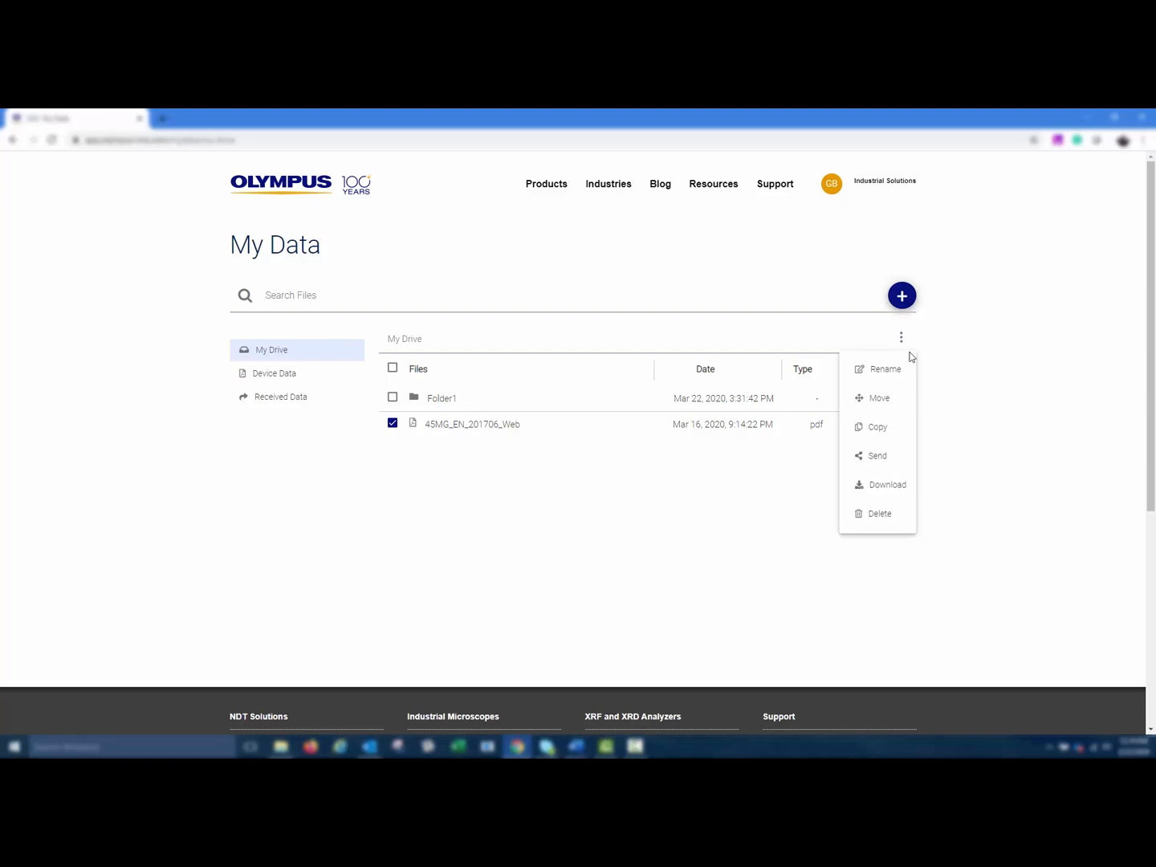
{"action": "left_click", "coordinate": [948, 427]}
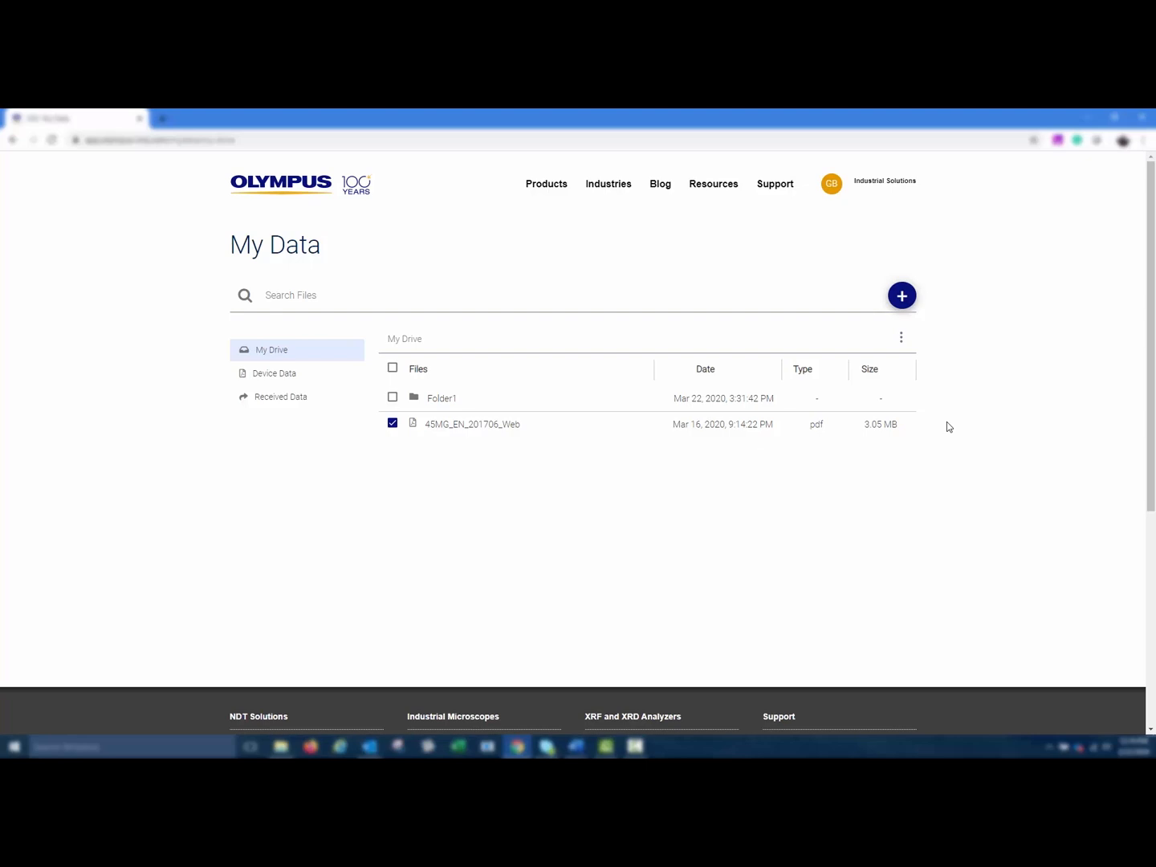
View the empty Received Data and Device Data sections.
{"action": "left_click", "coordinate": [279, 396]}
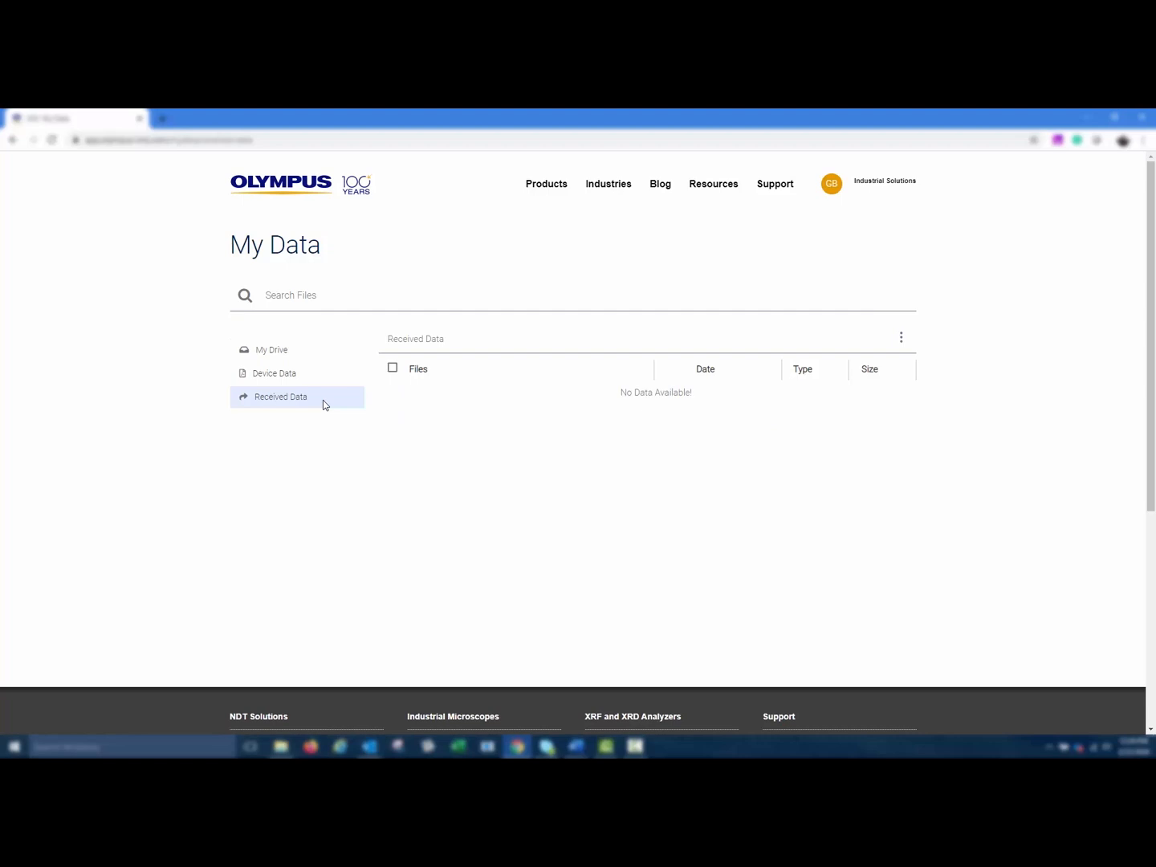
{"action": "left_click", "coordinate": [273, 373]}
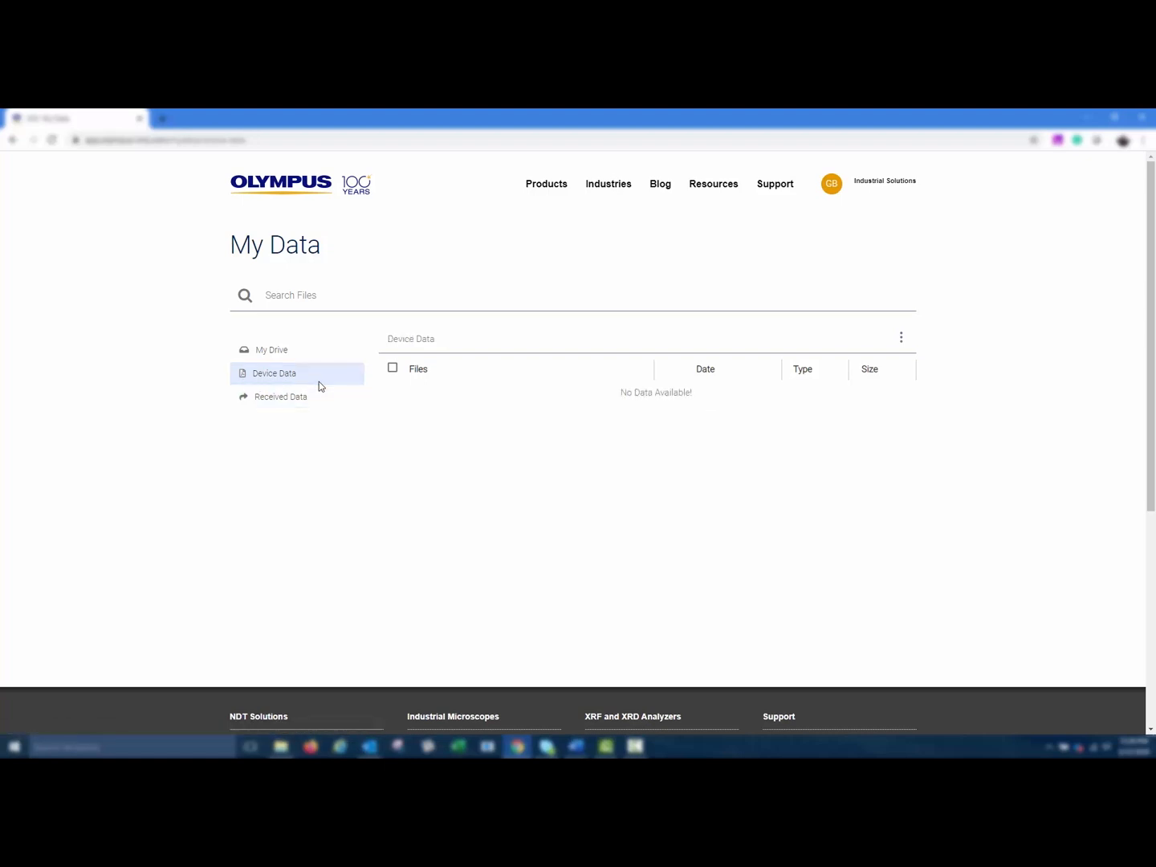
{"action": "mouse_move", "coordinate": [665, 324]}
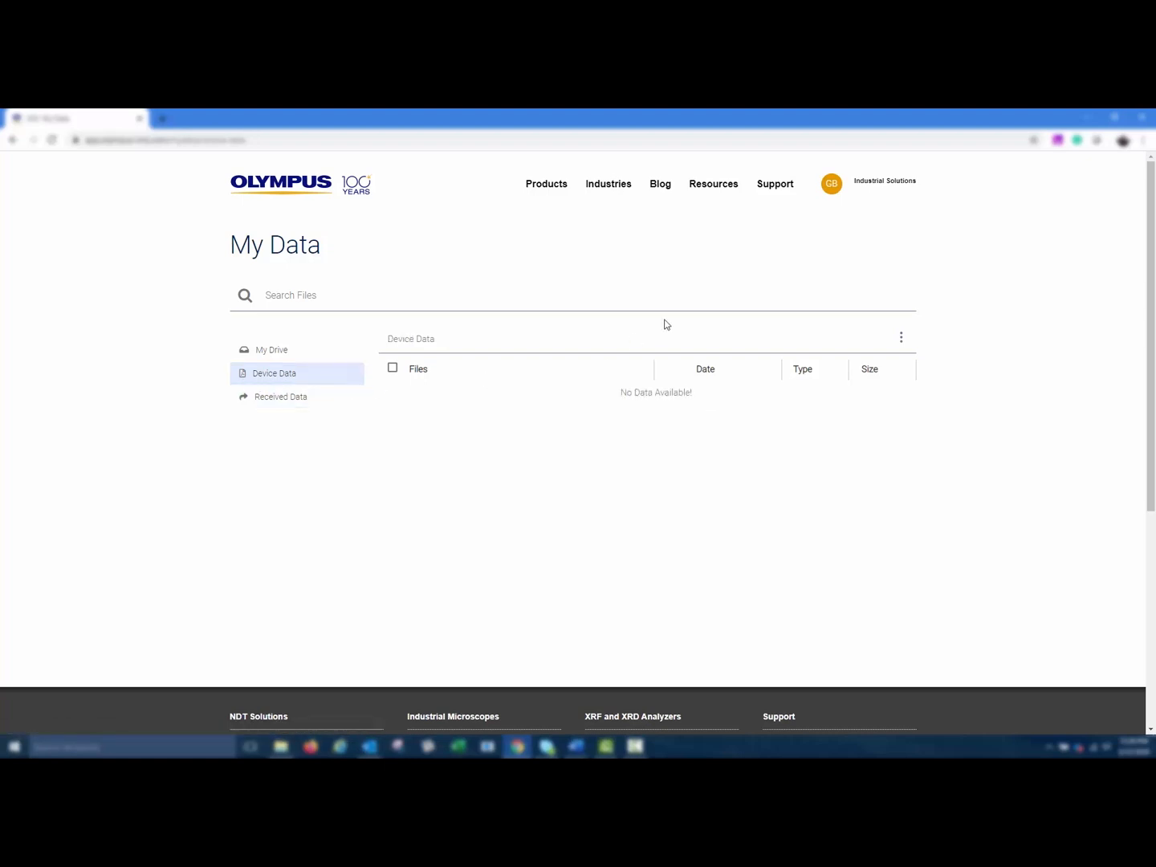
Add the ViSOL reporting app from the Marketplace and close its details popup.
{"action": "left_click", "coordinate": [832, 183]}
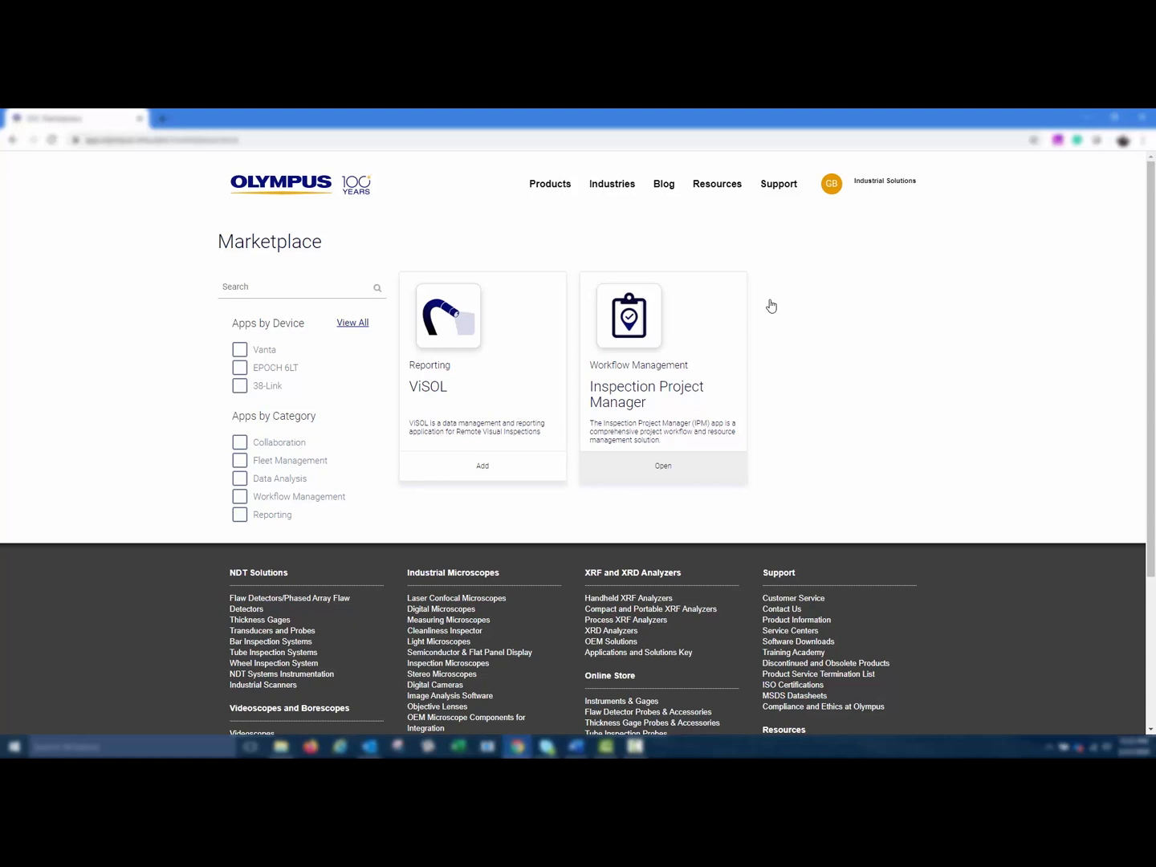
{"action": "left_click", "coordinate": [297, 286]}
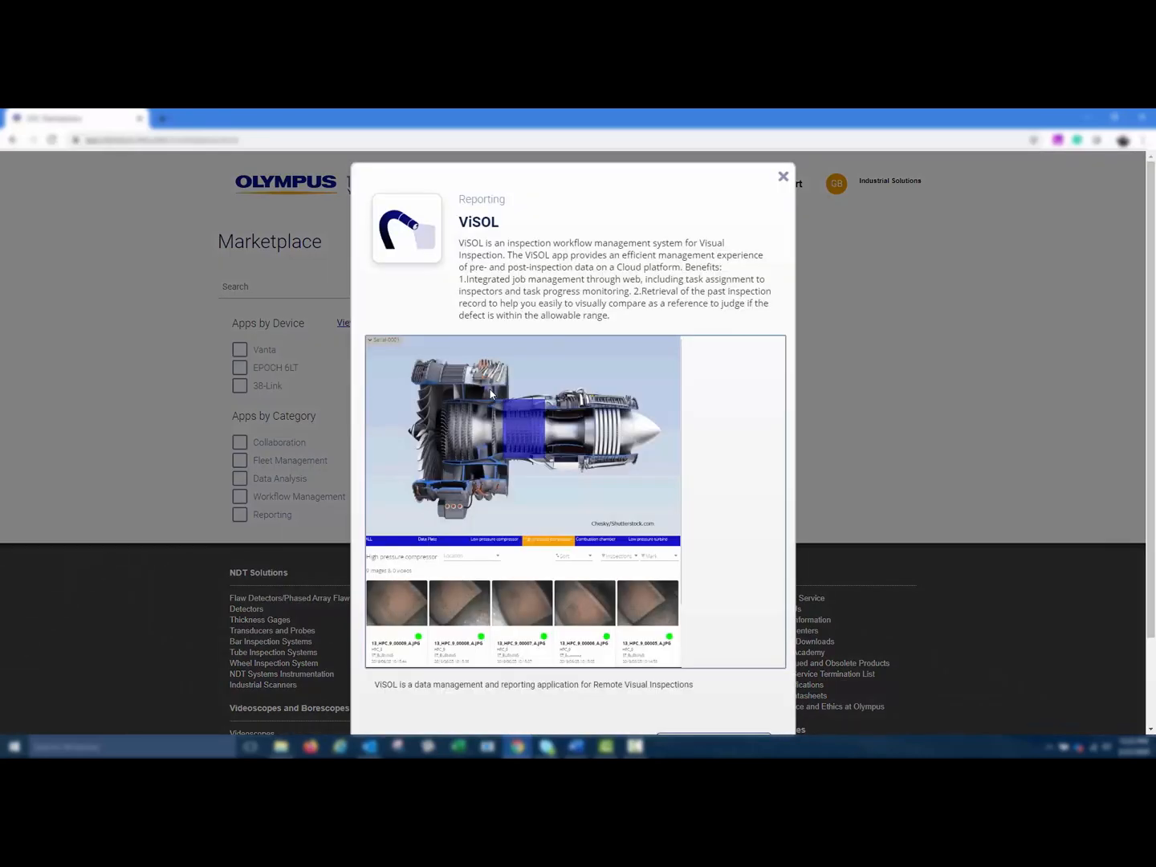
{"action": "mouse_move", "coordinate": [511, 401]}
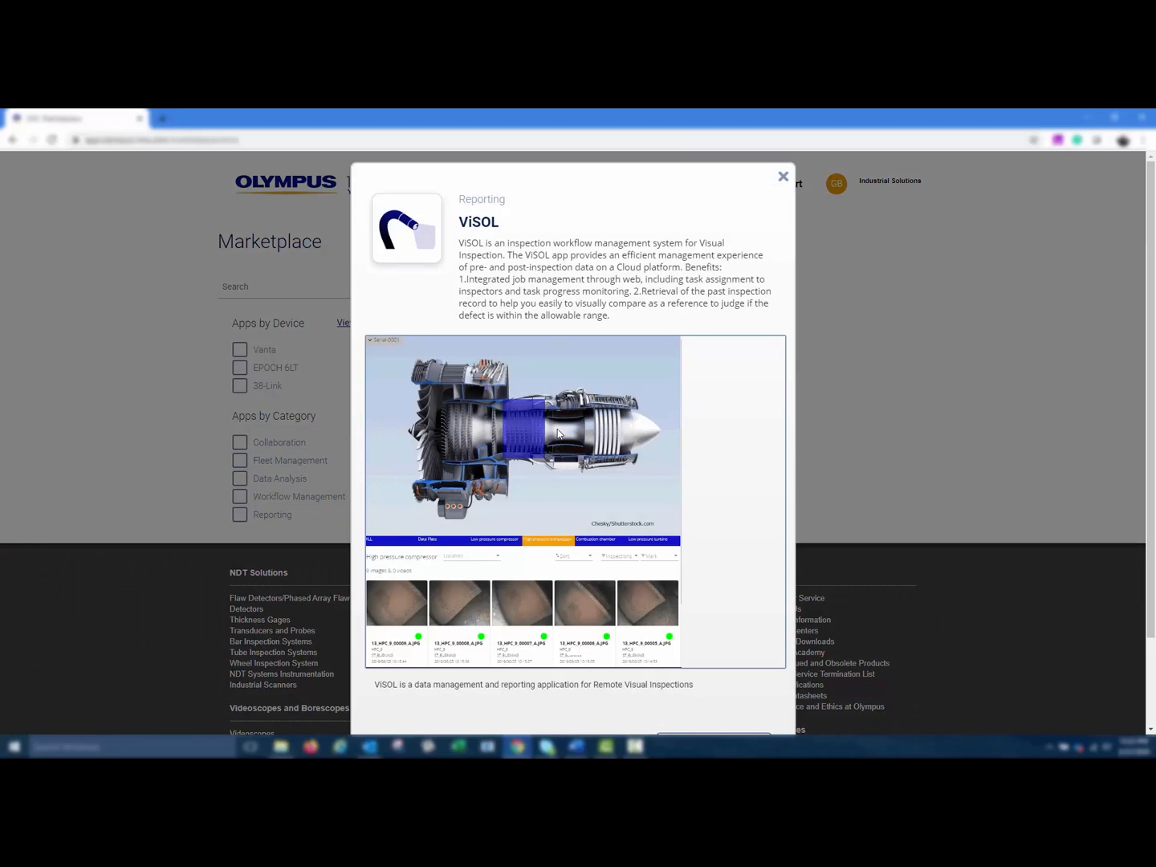
{"action": "left_click", "coordinate": [783, 176]}
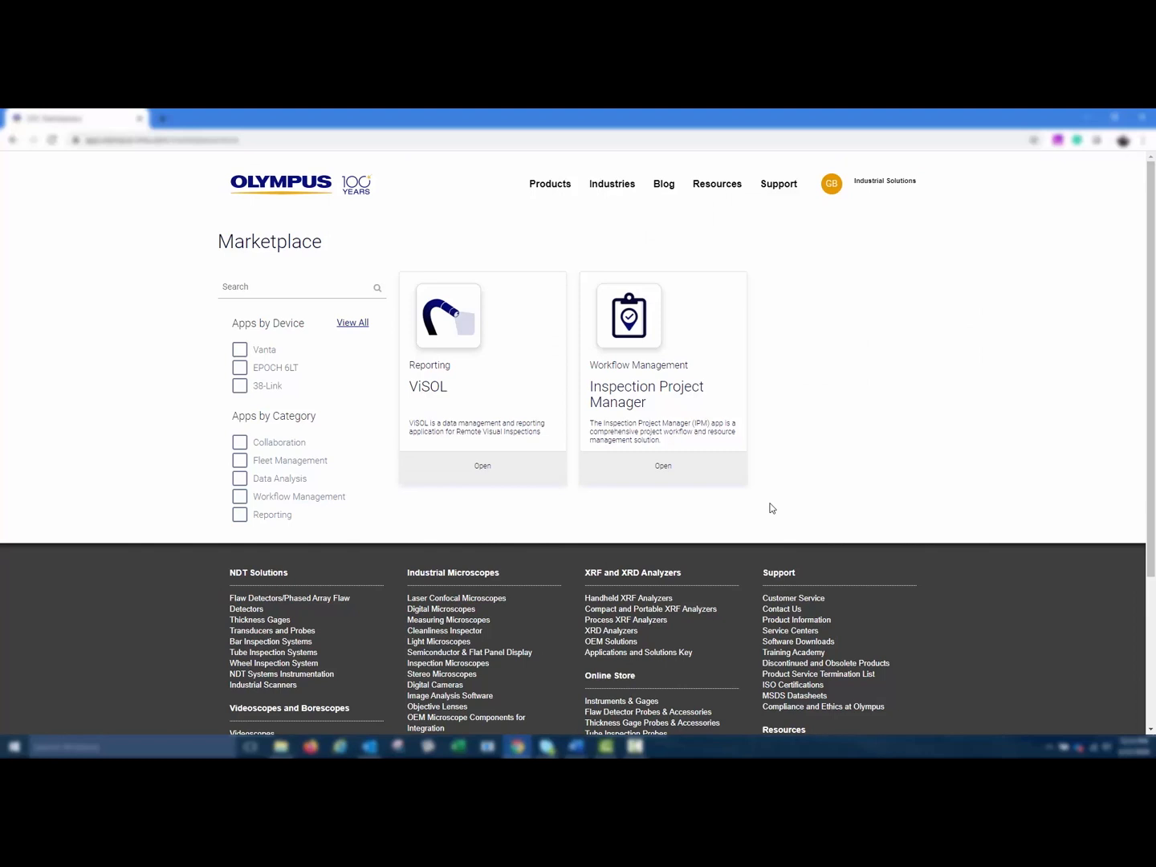
{"action": "mouse_move", "coordinate": [695, 509]}
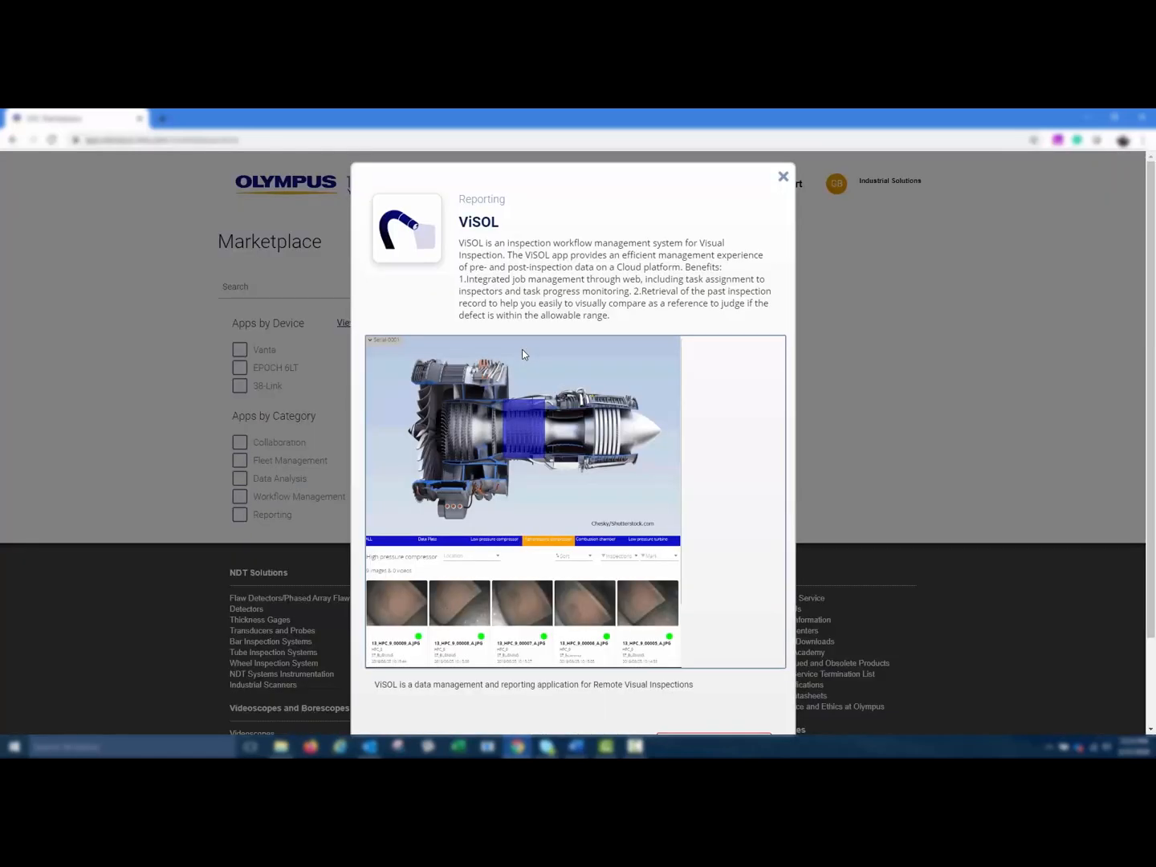
Remove the ViSOL app, confirm, and dismiss the success message.
{"action": "scroll", "scroll_direction": "down", "scroll_amount": 3}
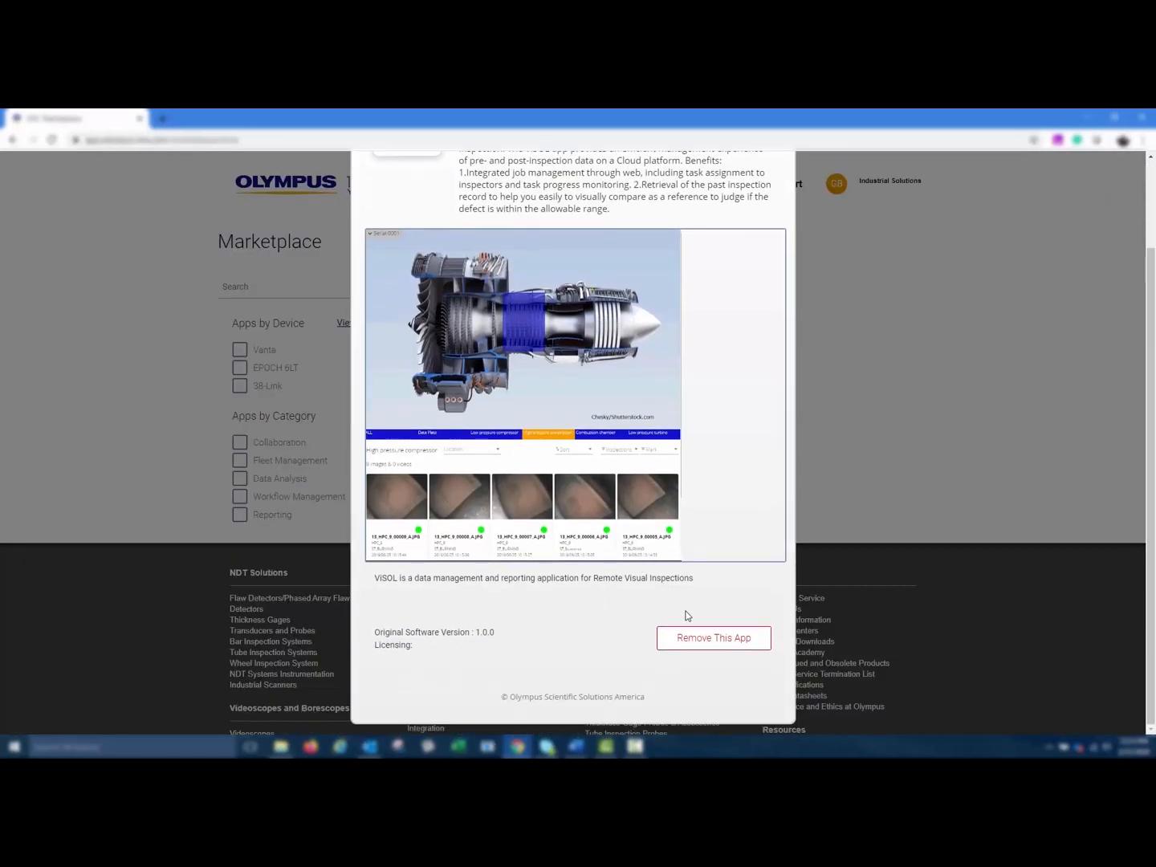
{"action": "left_click", "coordinate": [713, 638]}
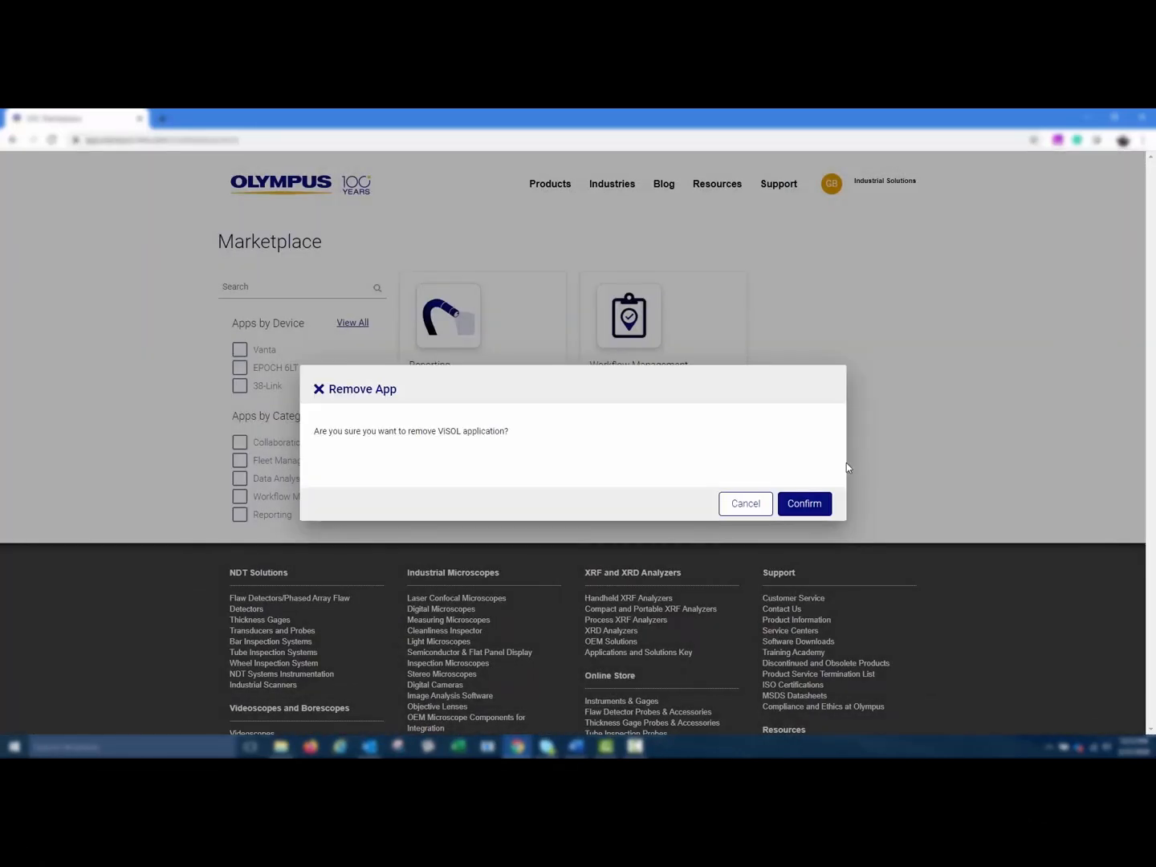
{"action": "left_click", "coordinate": [803, 504]}
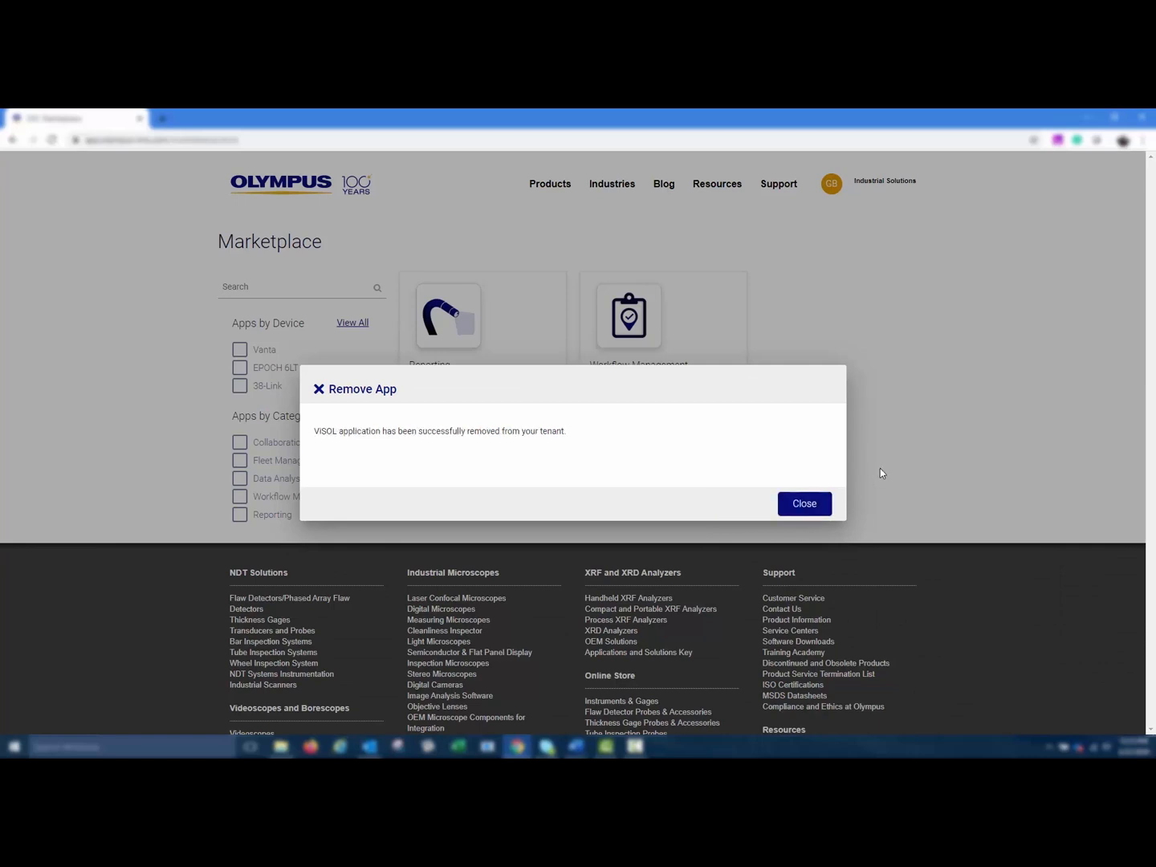
{"action": "left_click", "coordinate": [803, 504]}
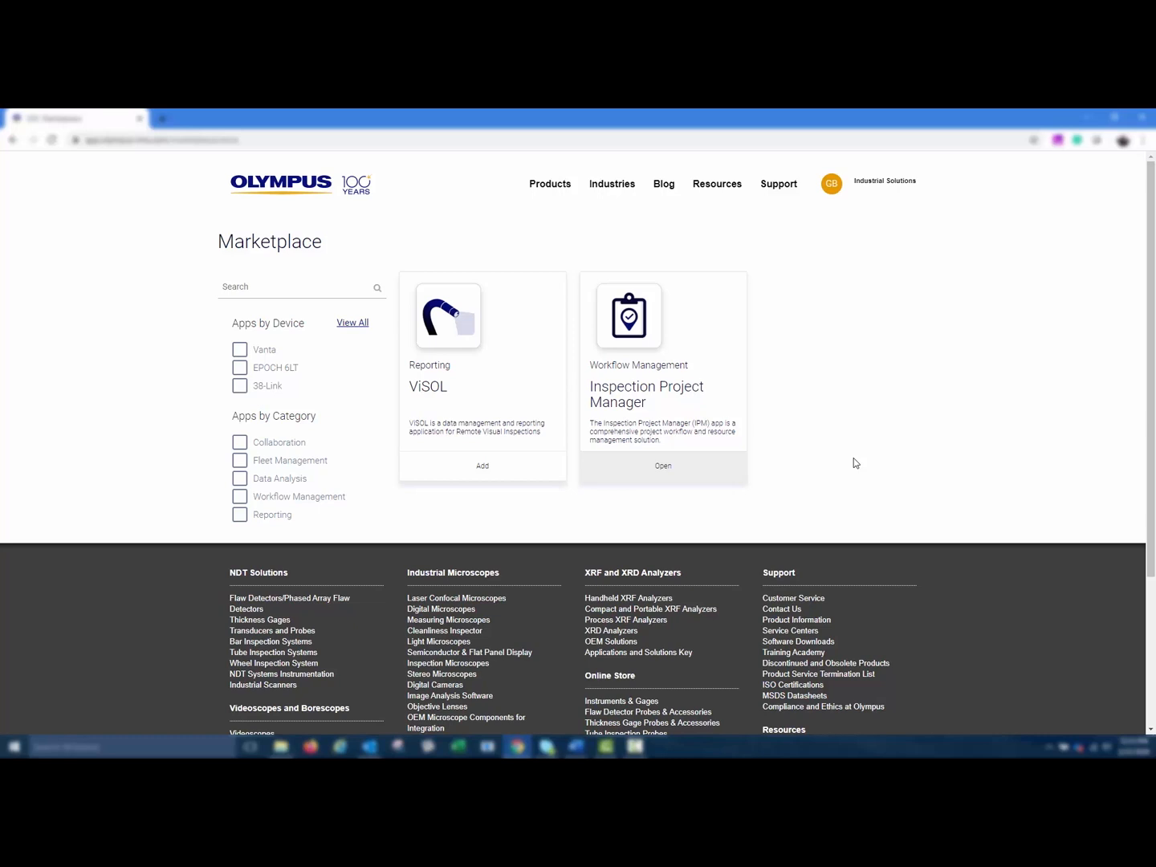
{"action": "mouse_move", "coordinate": [832, 189]}
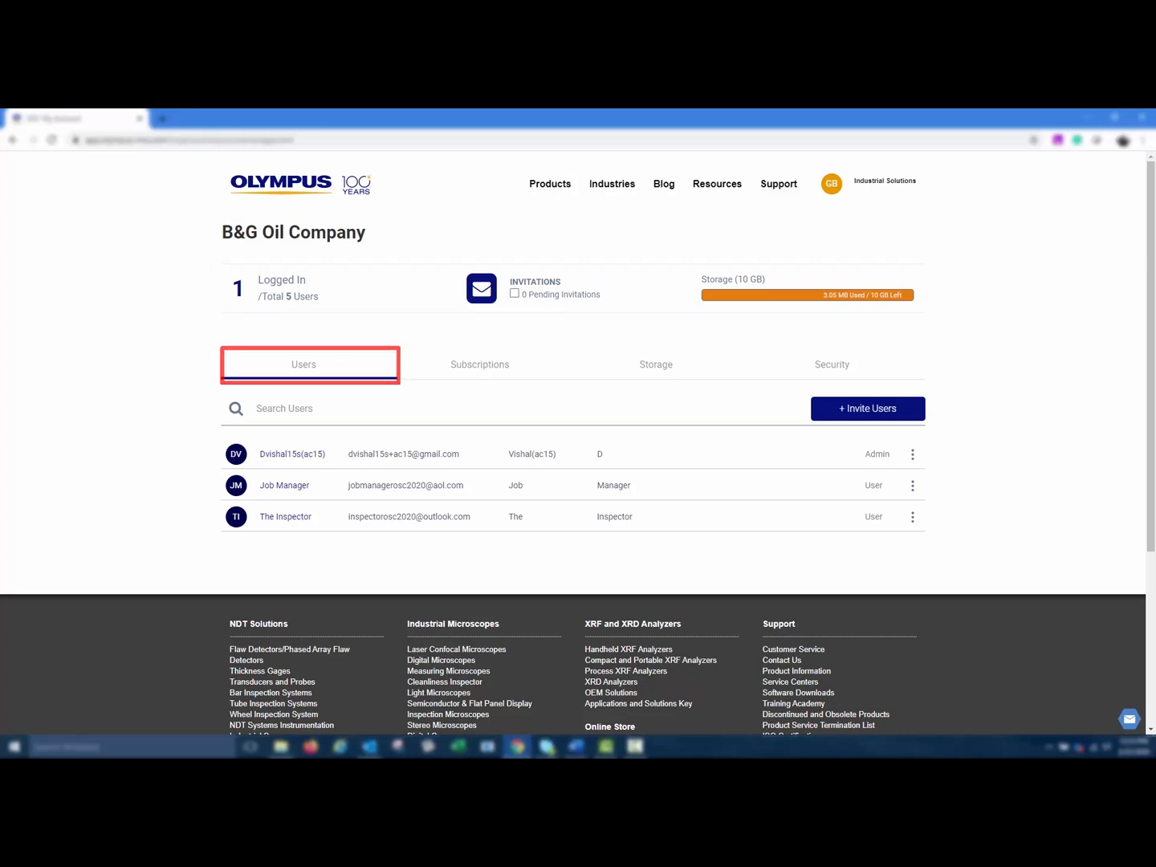
Show B&G Oil Company's three users and peek at the second user's action menu.
{"action": "left_click", "coordinate": [479, 363]}
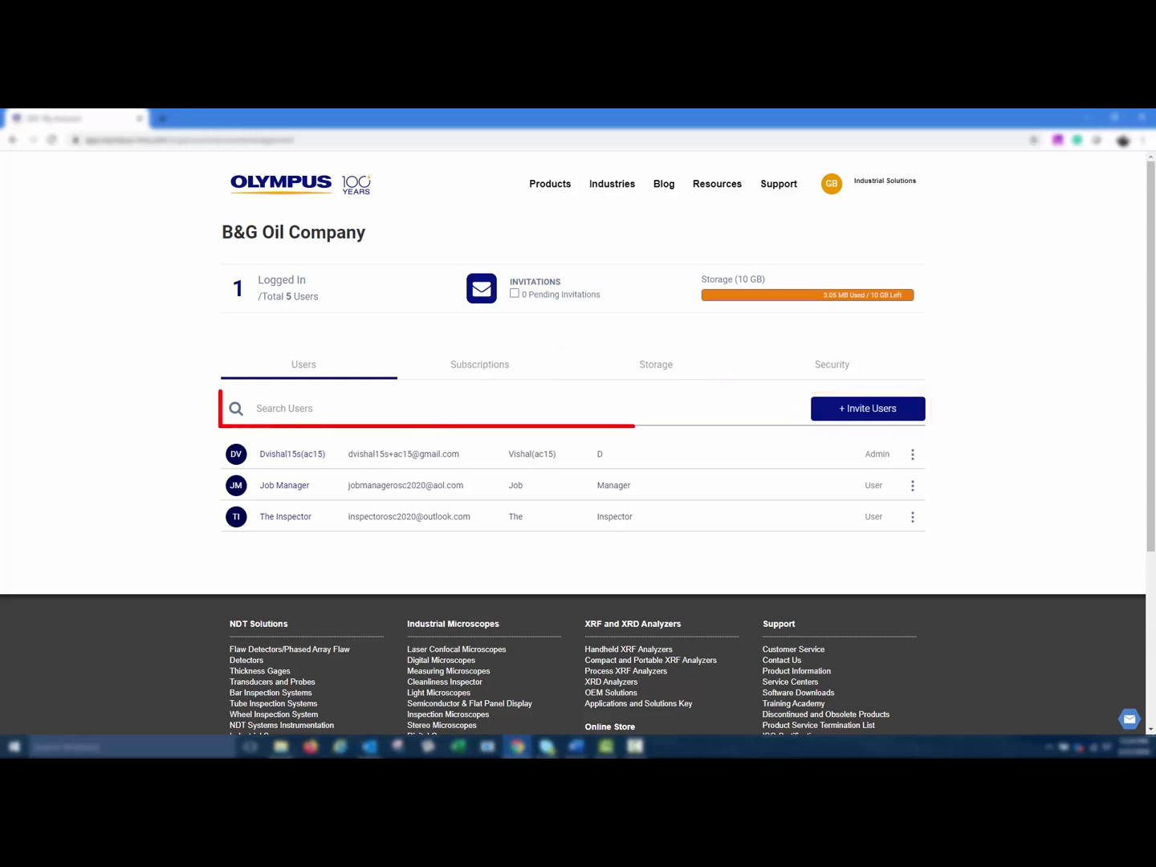
{"action": "left_click", "coordinate": [913, 485]}
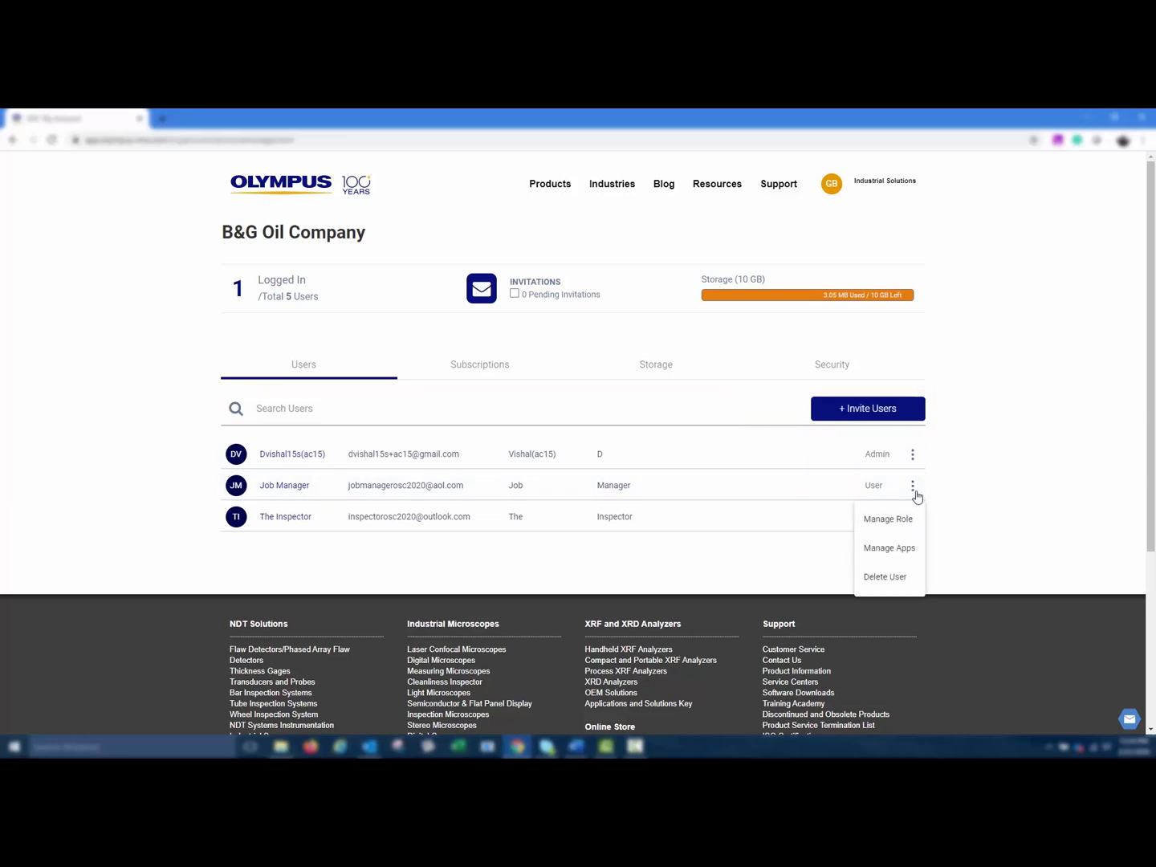
{"action": "mouse_move", "coordinate": [916, 496]}
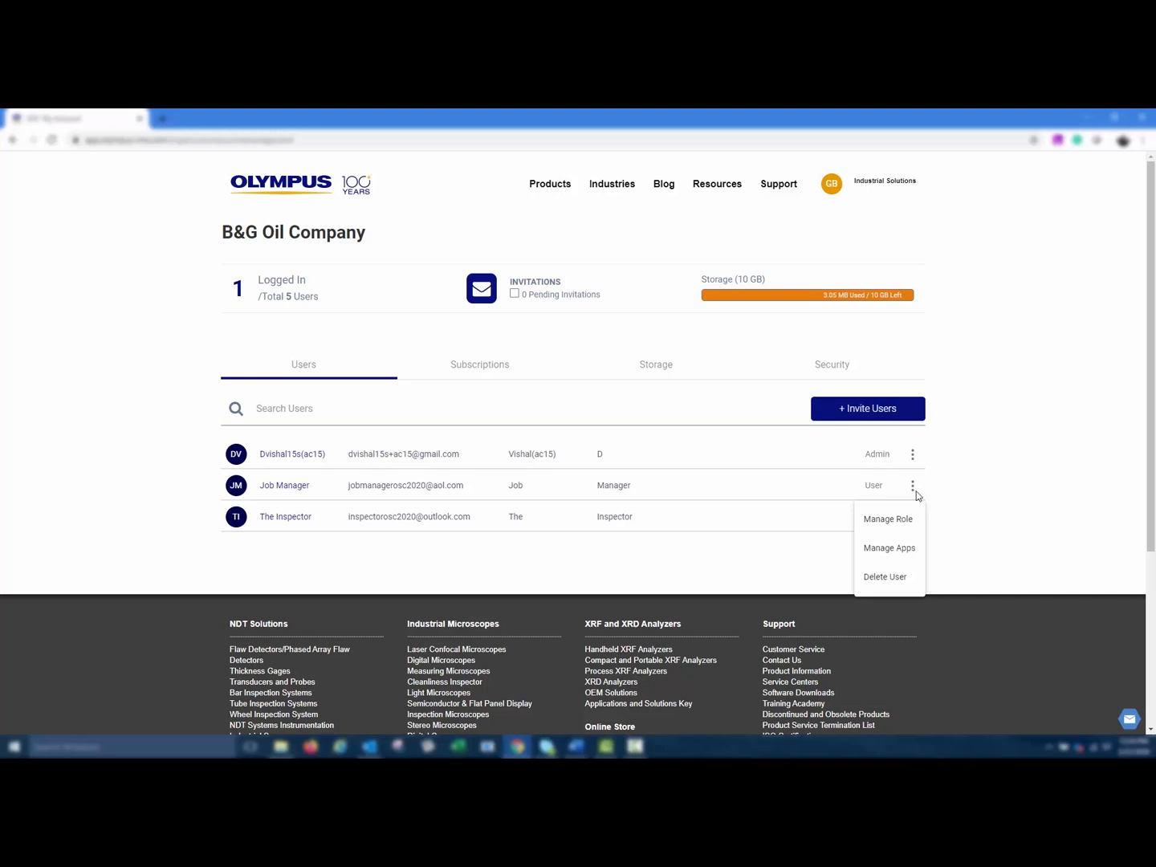
{"action": "left_click", "coordinate": [964, 501]}
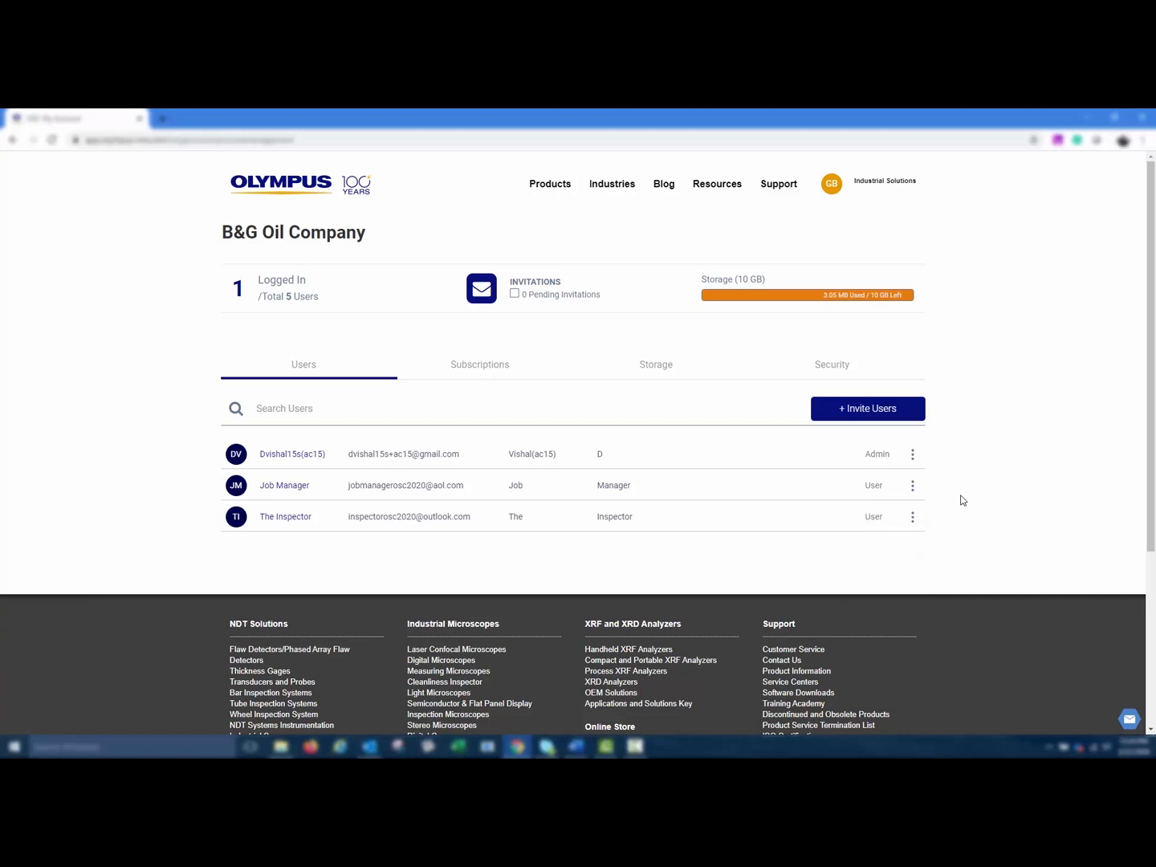
{"action": "mouse_move", "coordinate": [707, 480]}
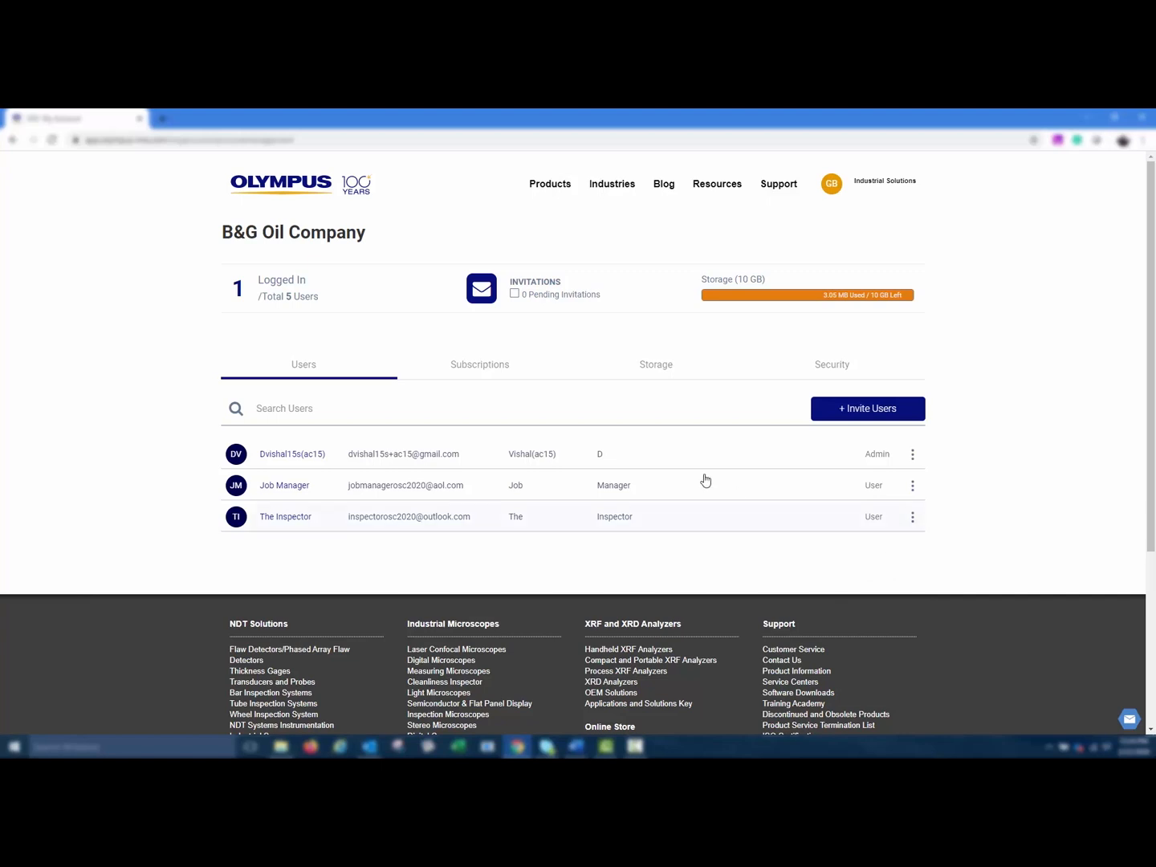
Review the Subscriptions list sorted by price, then Storage showing Inspection Project Manager at 3.05 MB.
{"action": "left_click", "coordinate": [478, 364]}
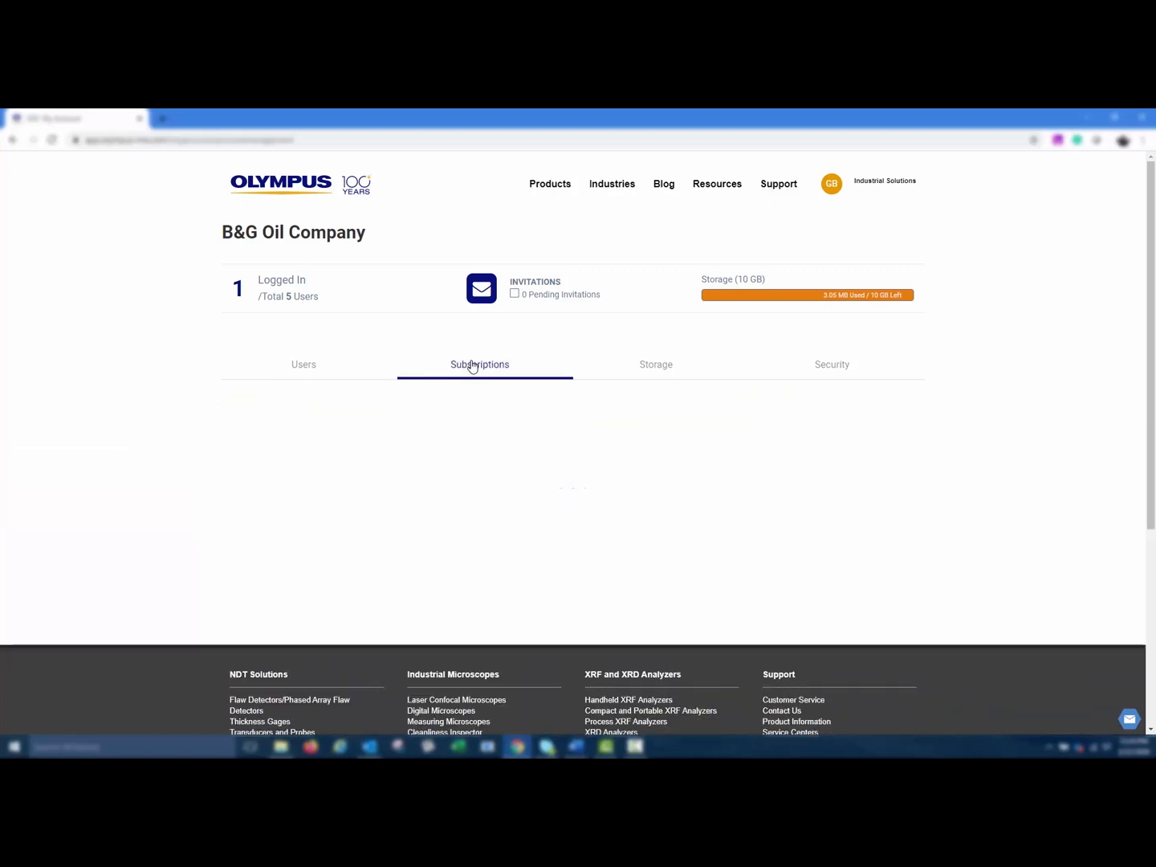
{"action": "left_click", "coordinate": [478, 363]}
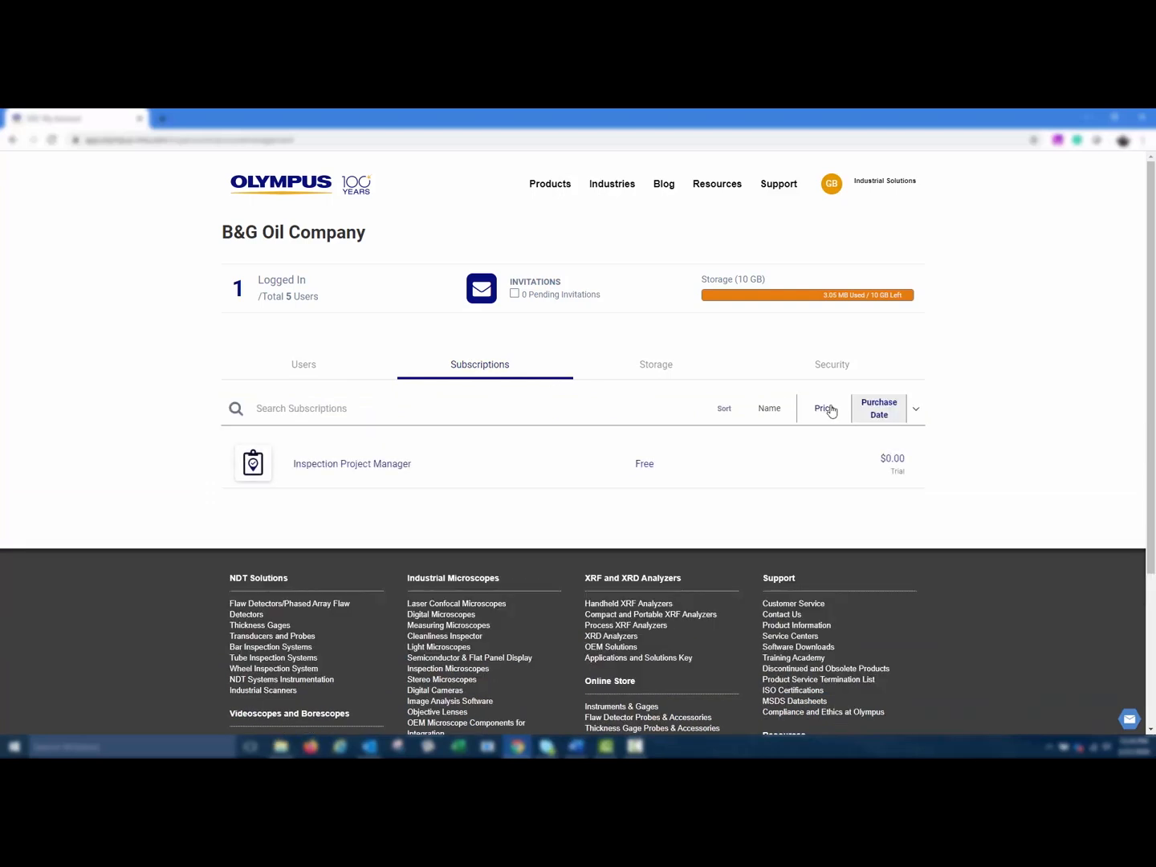
{"action": "mouse_move", "coordinate": [993, 432]}
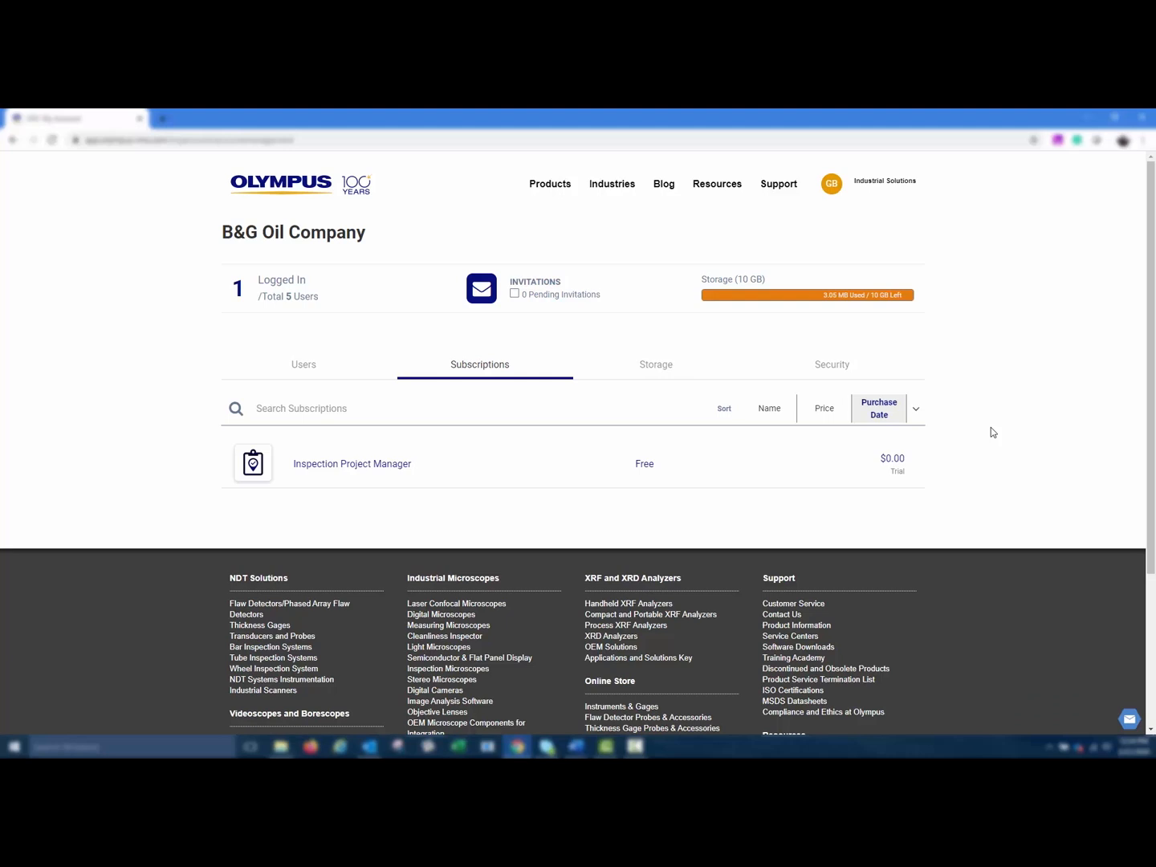
{"action": "mouse_move", "coordinate": [678, 446]}
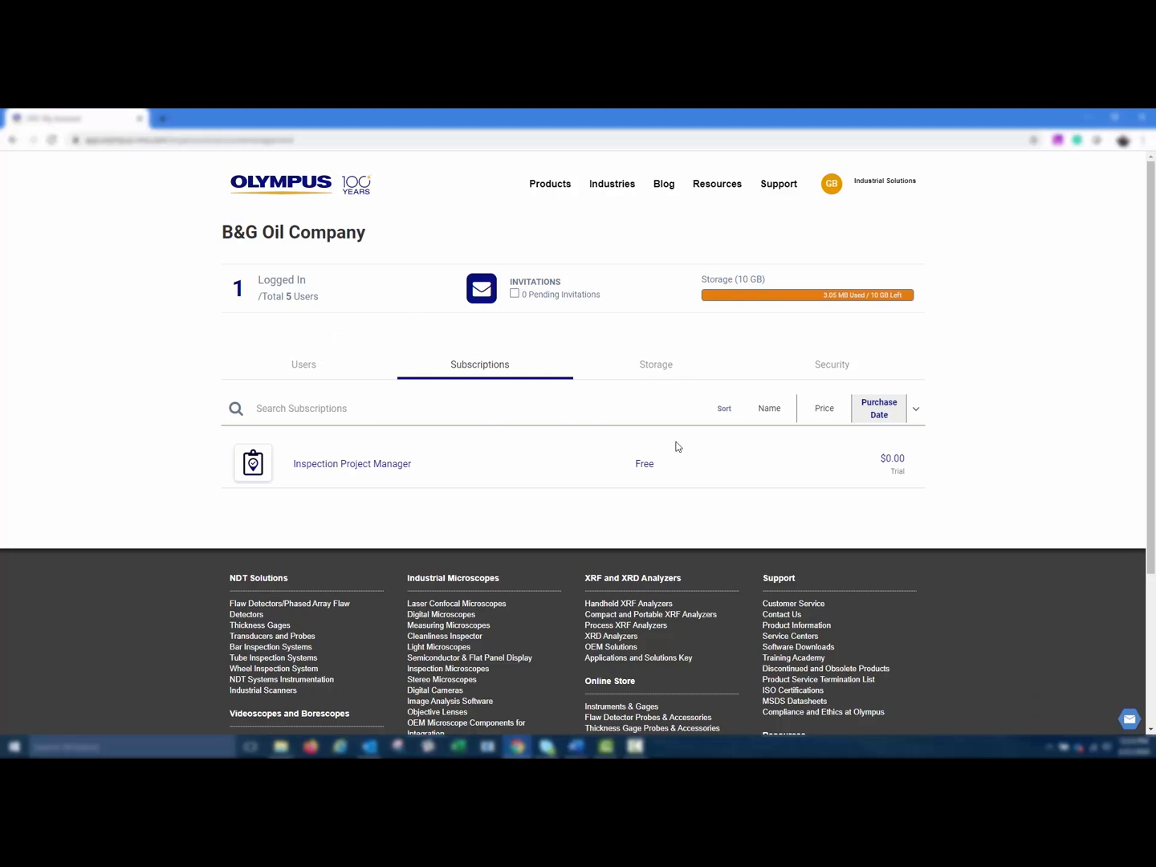
{"action": "left_click", "coordinate": [655, 363]}
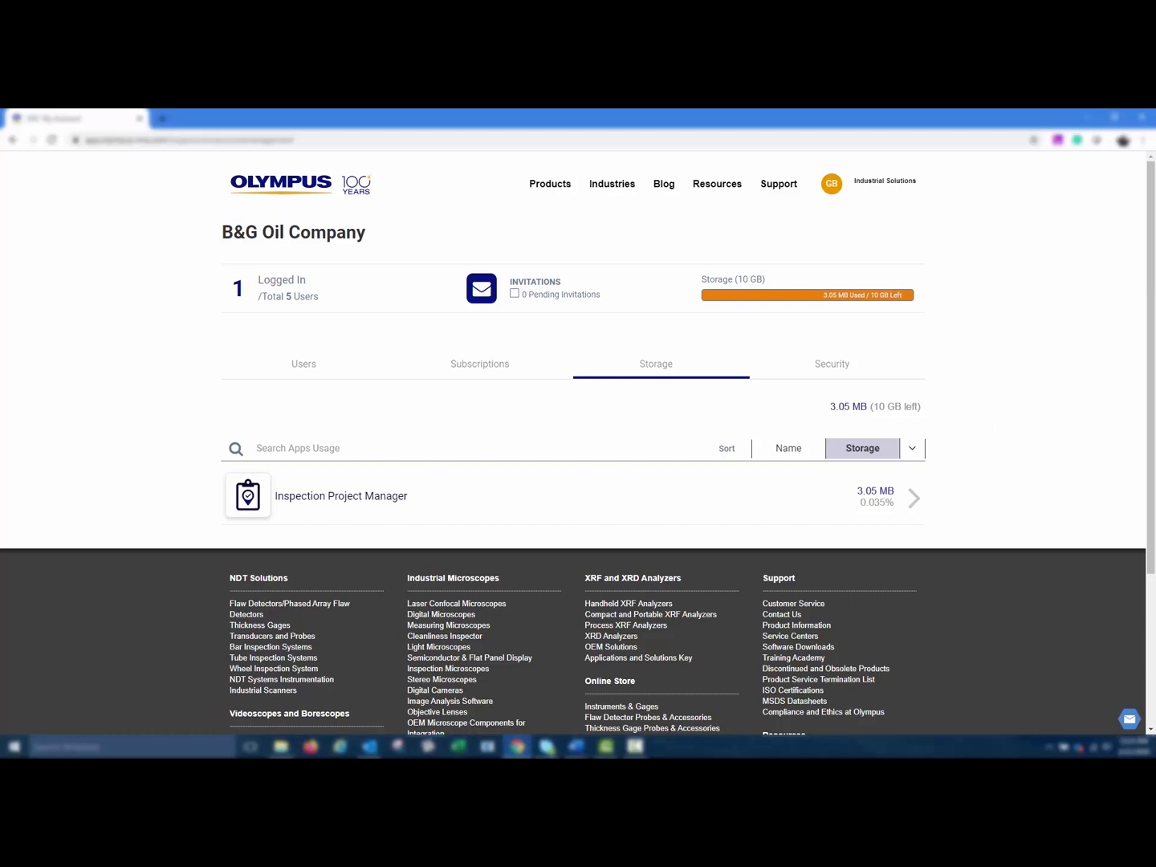
{"action": "mouse_move", "coordinate": [16, 427]}
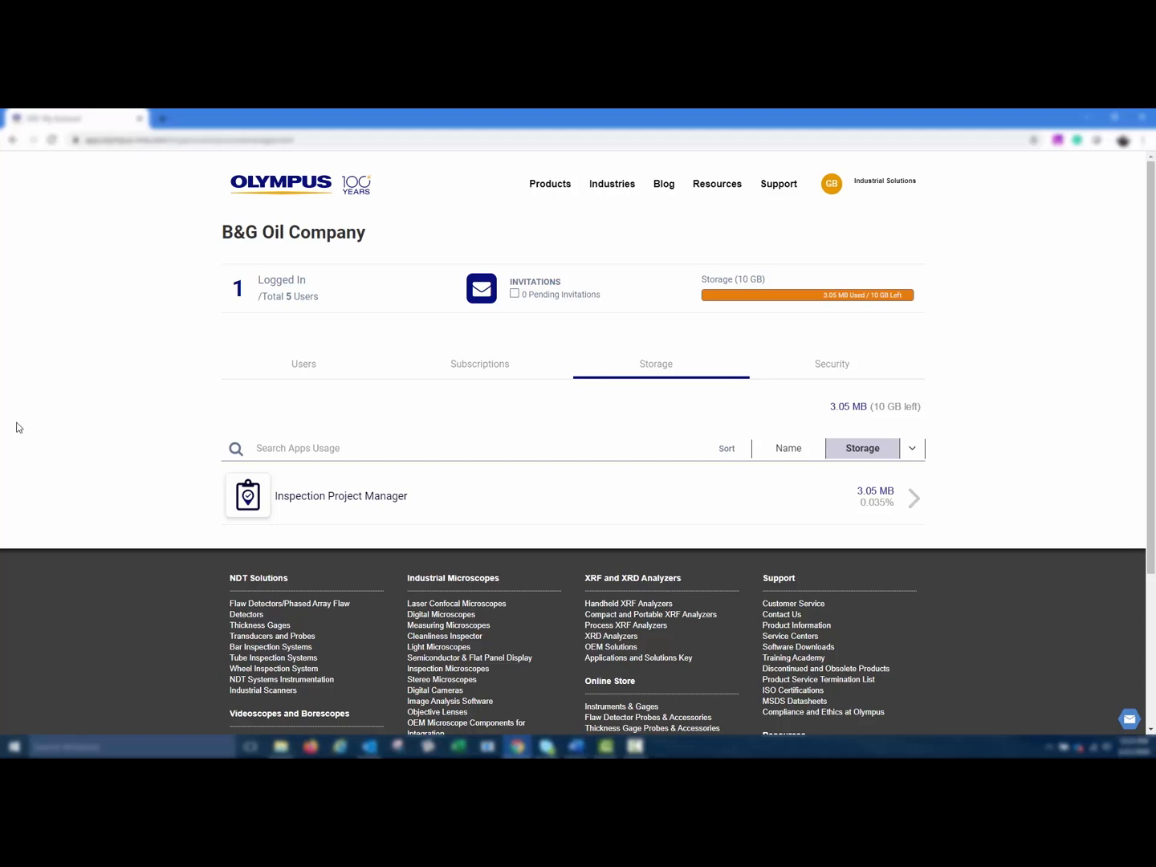
View the empty Security token list and bring up the Email Us form.
{"action": "left_click", "coordinate": [832, 363]}
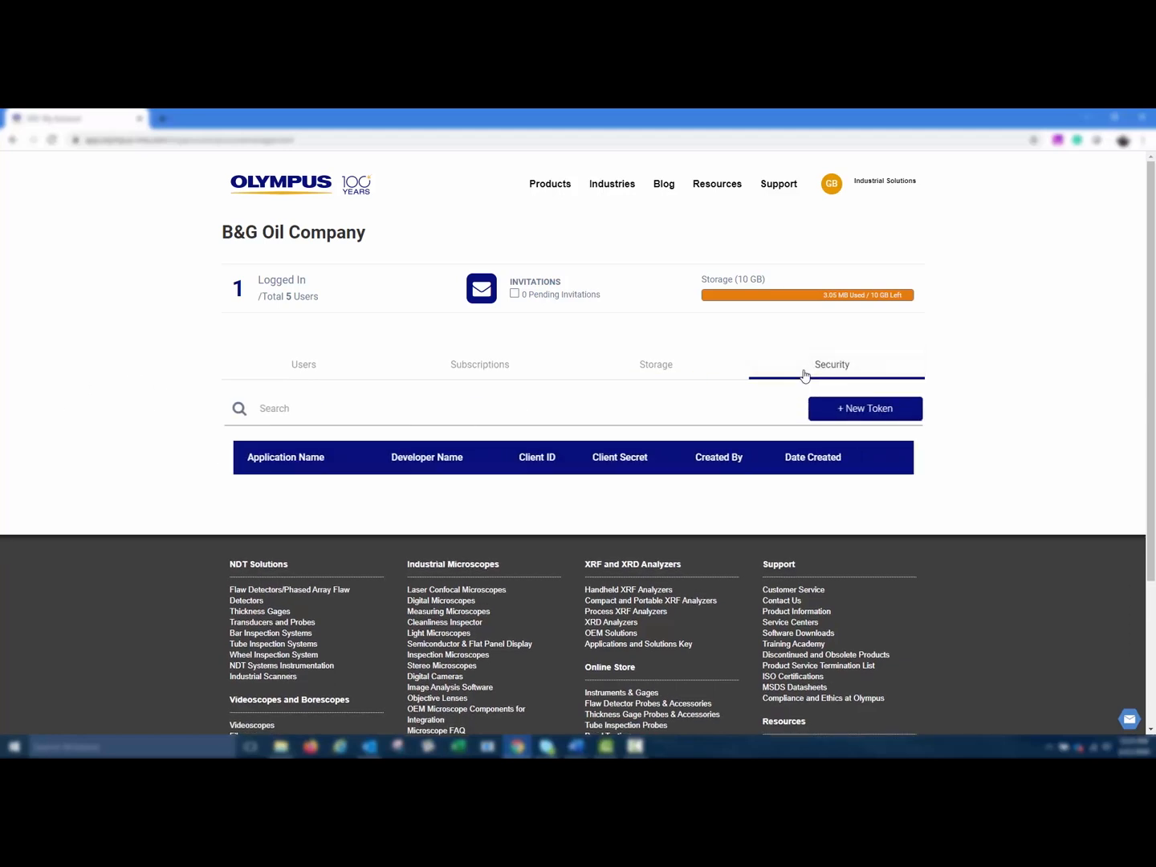
{"action": "left_click", "coordinate": [832, 365]}
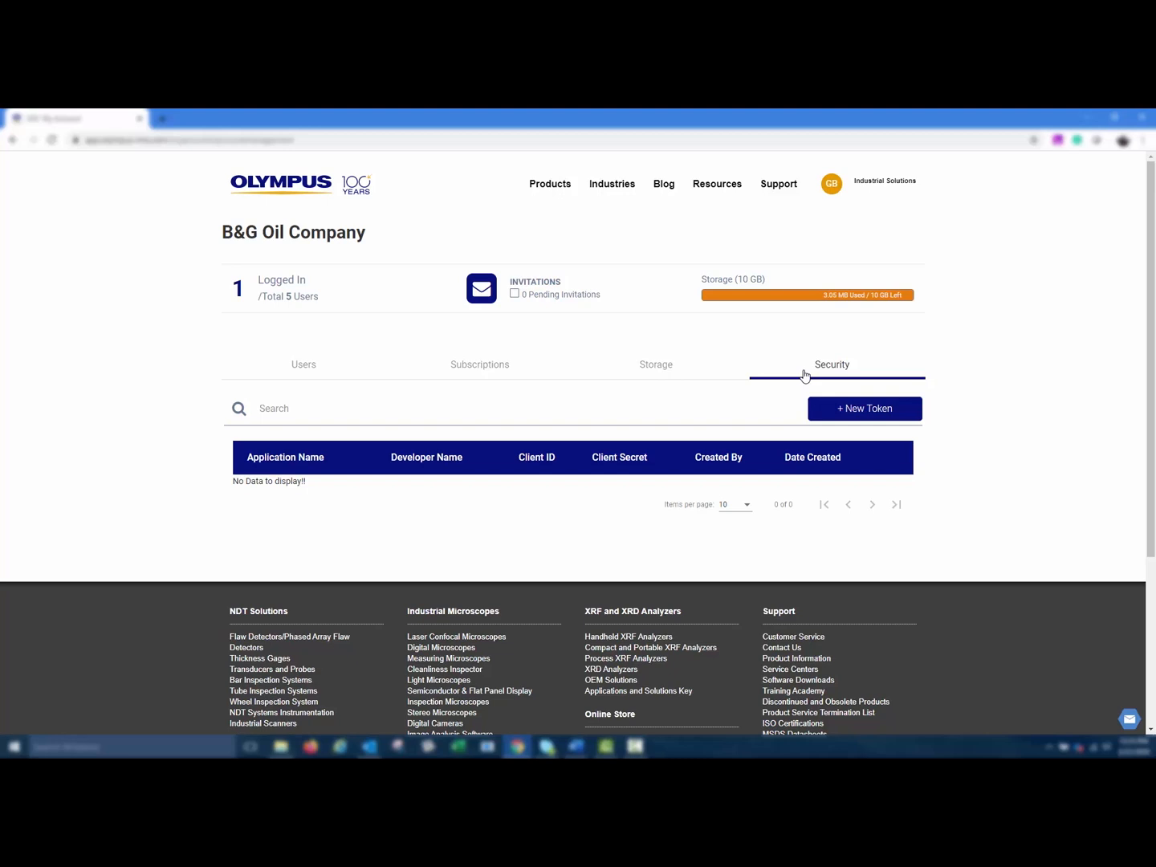
{"action": "mouse_move", "coordinate": [1092, 620]}
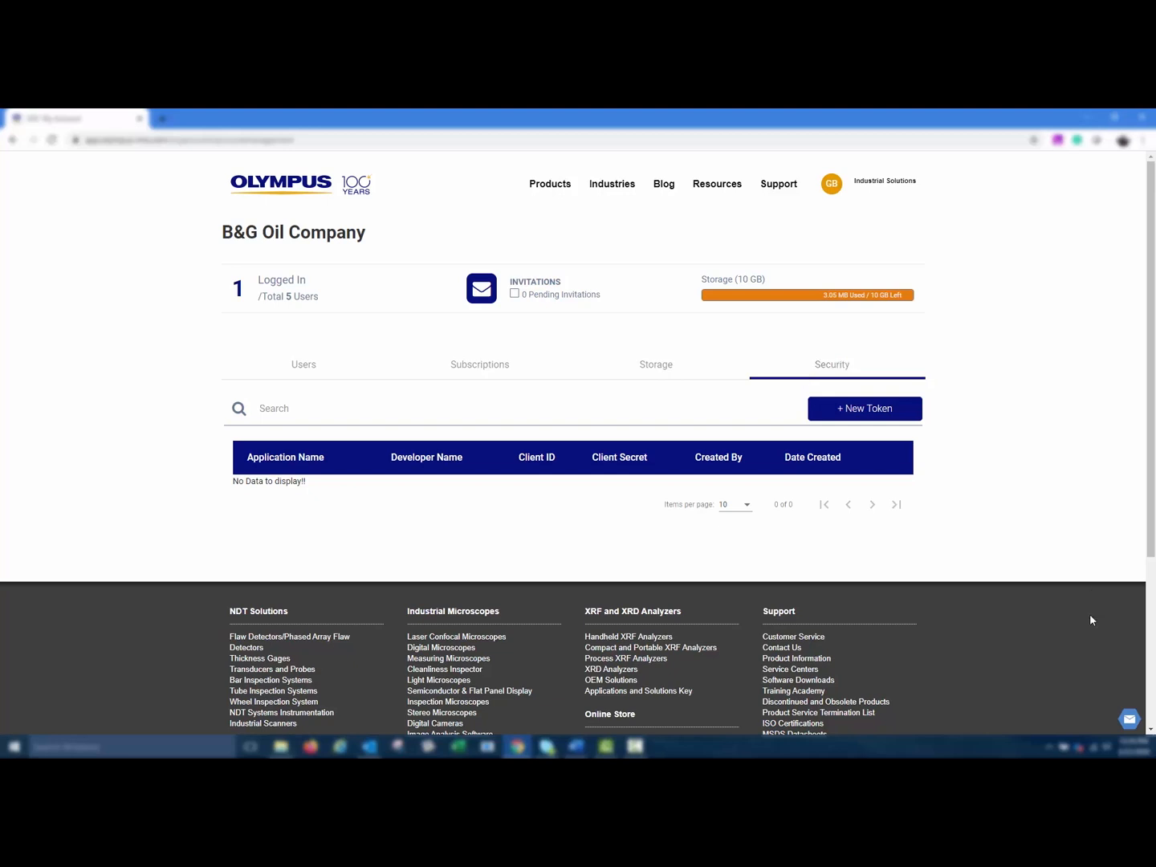
{"action": "left_click", "coordinate": [1129, 719]}
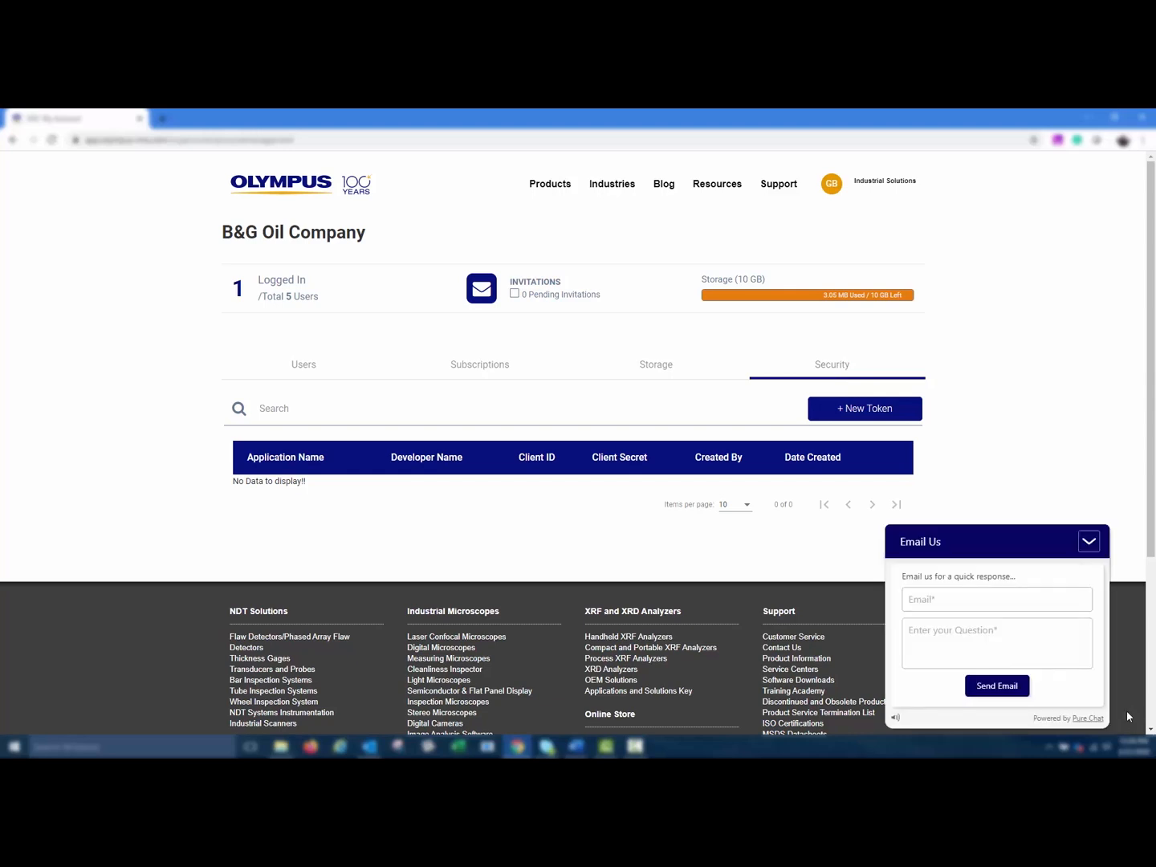